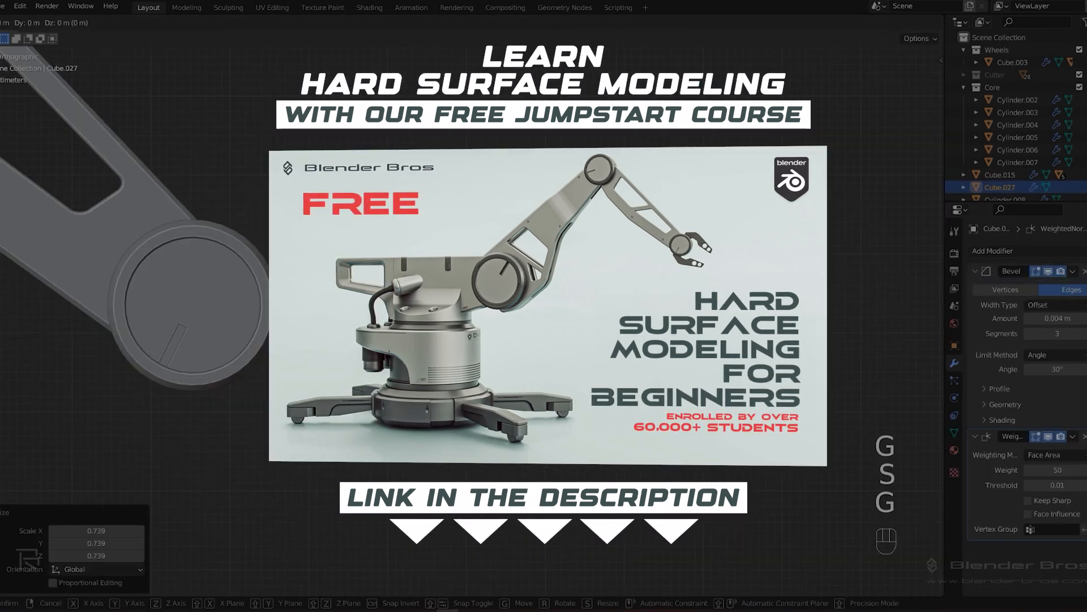
- Bring up the scope model and collapse the Cutters collection in the Outliner
key(Tab)
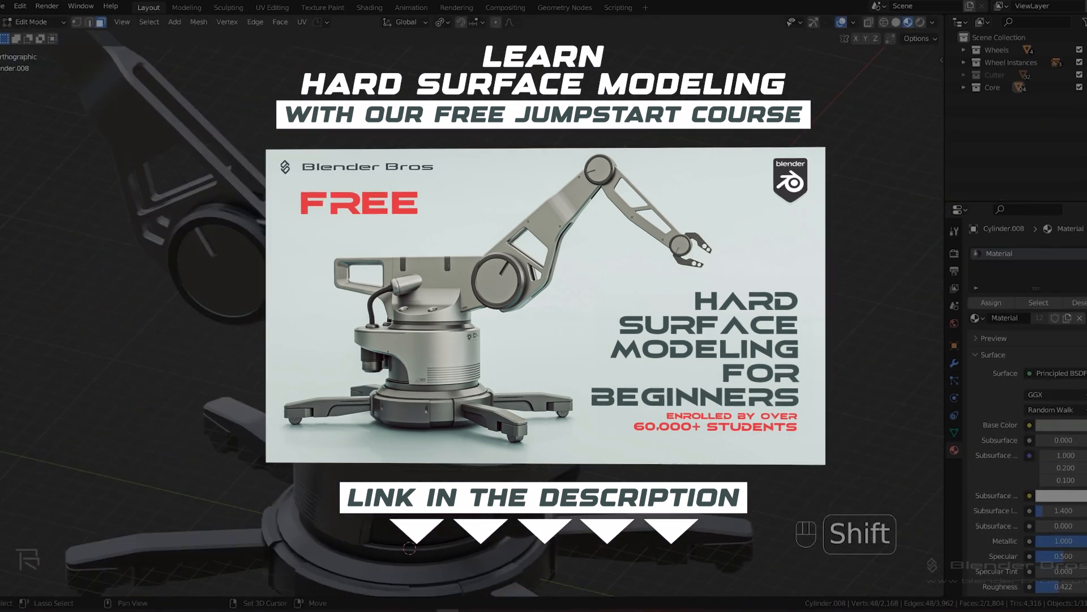
key(Tab)
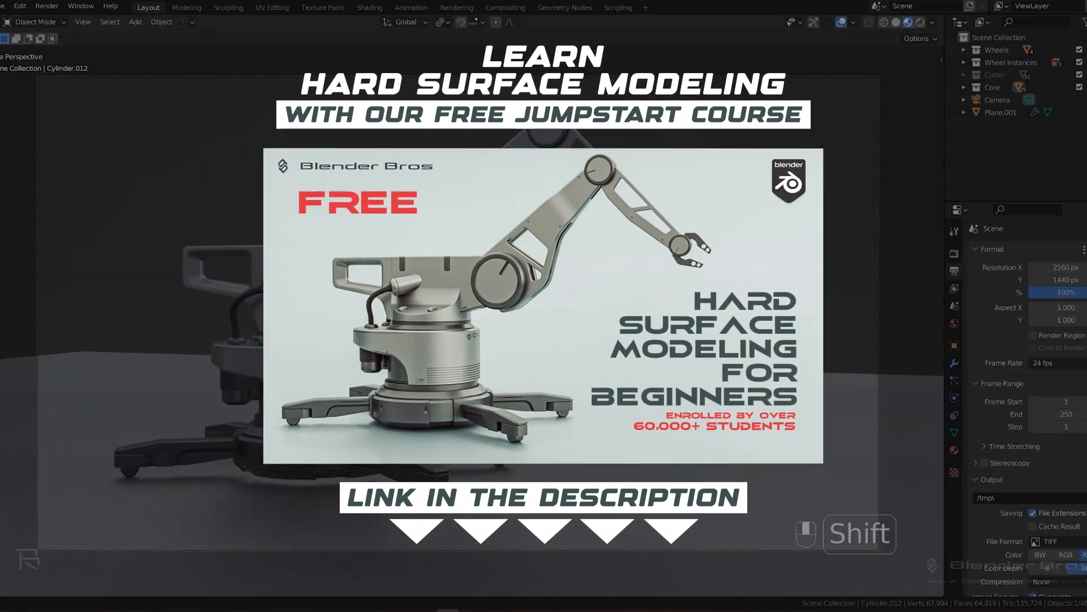
key(Tab)
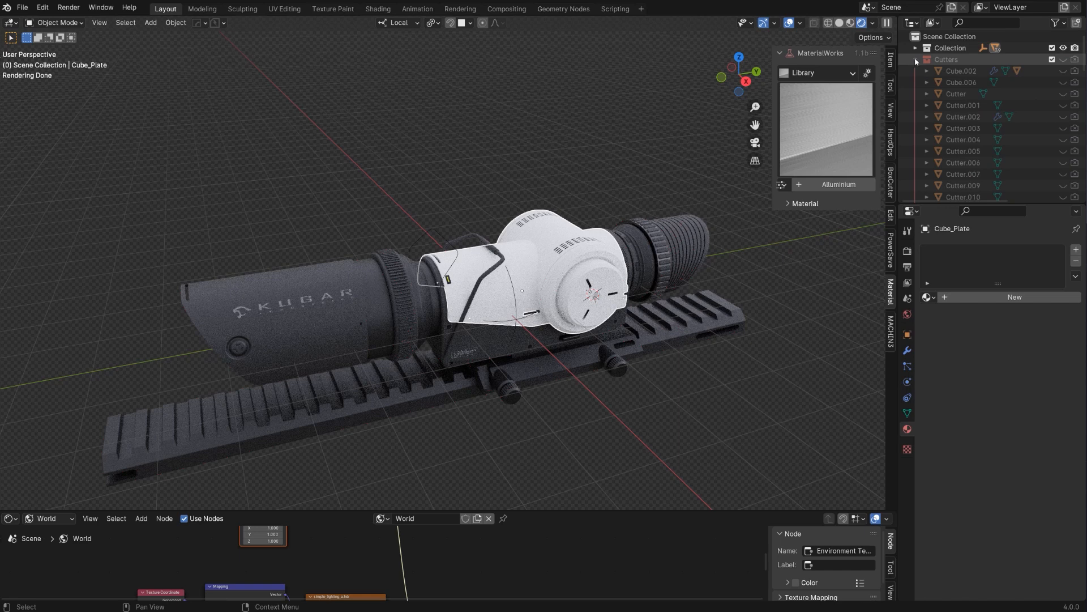
click(916, 58)
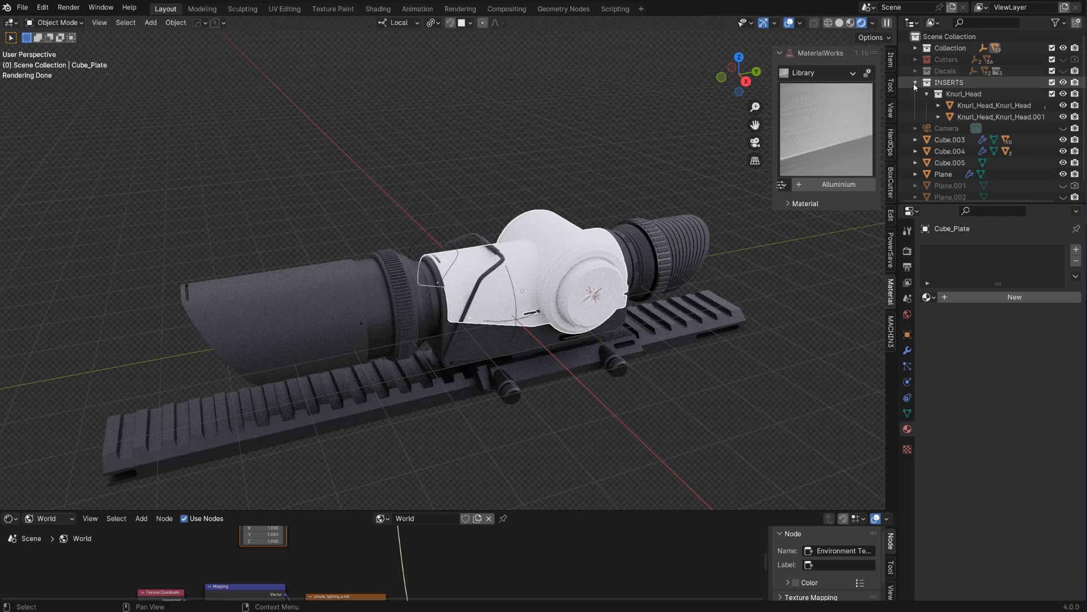
- Apply the Metal > Coated Titanium material to the scope body, rail and housing
click(916, 82)
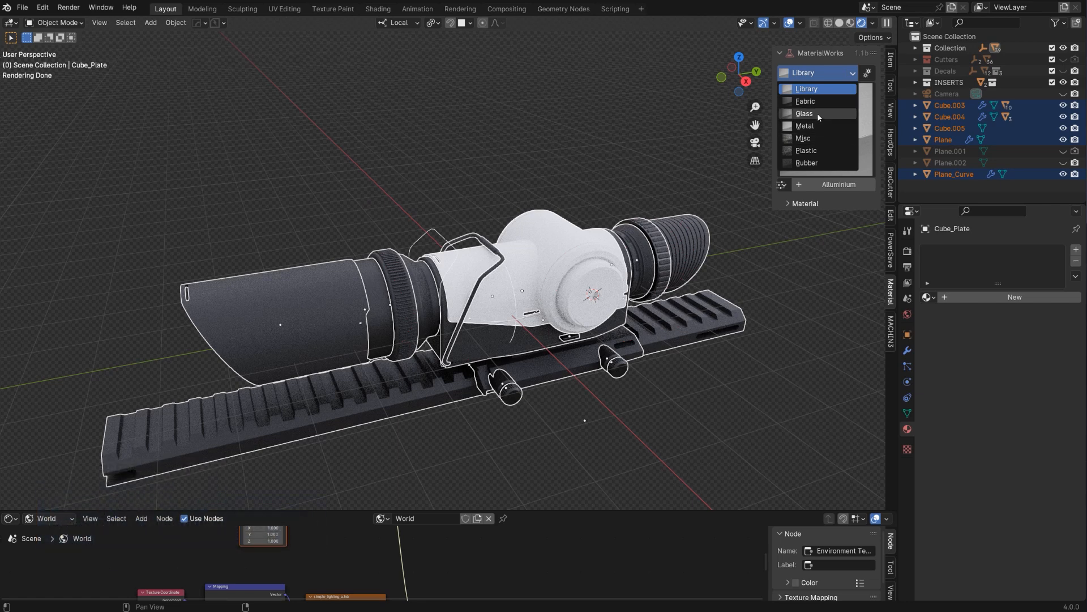
click(803, 126)
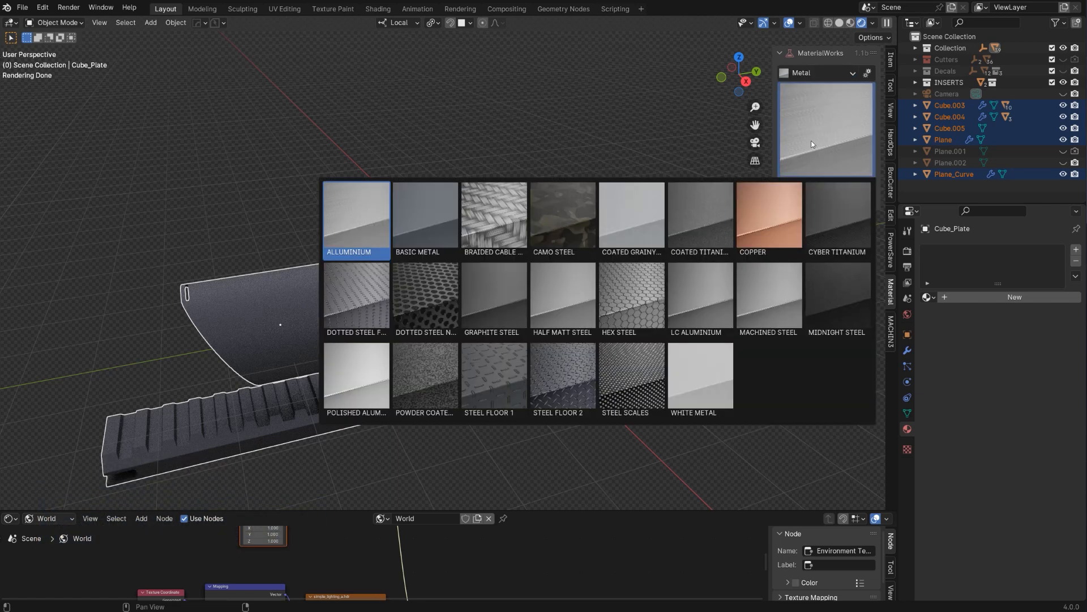
click(699, 214)
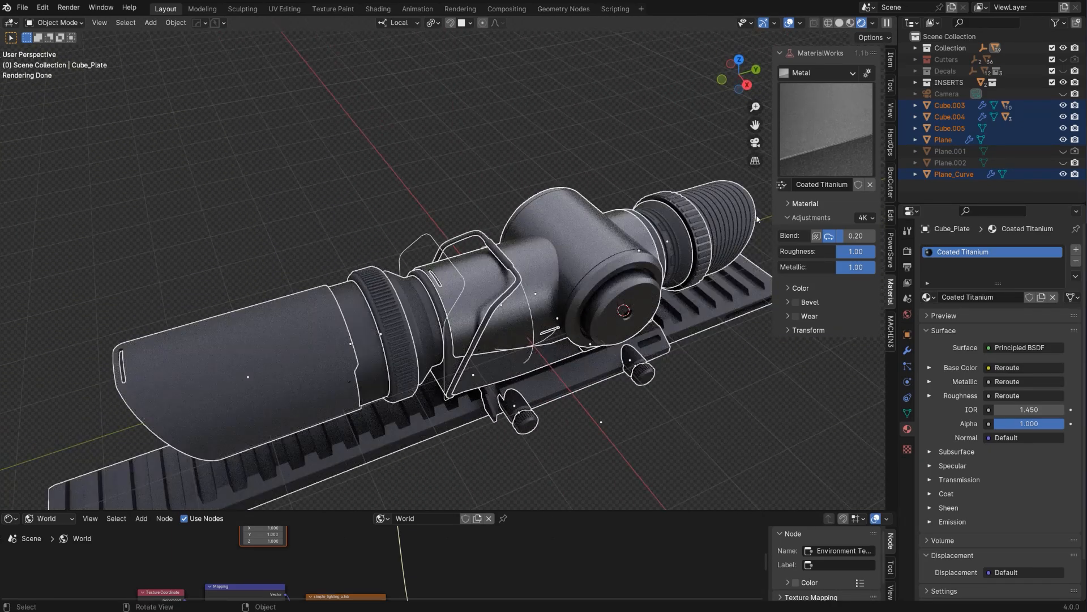
- Select the central housing and set Coated Titanium's roughness to 0.5
click(808, 329)
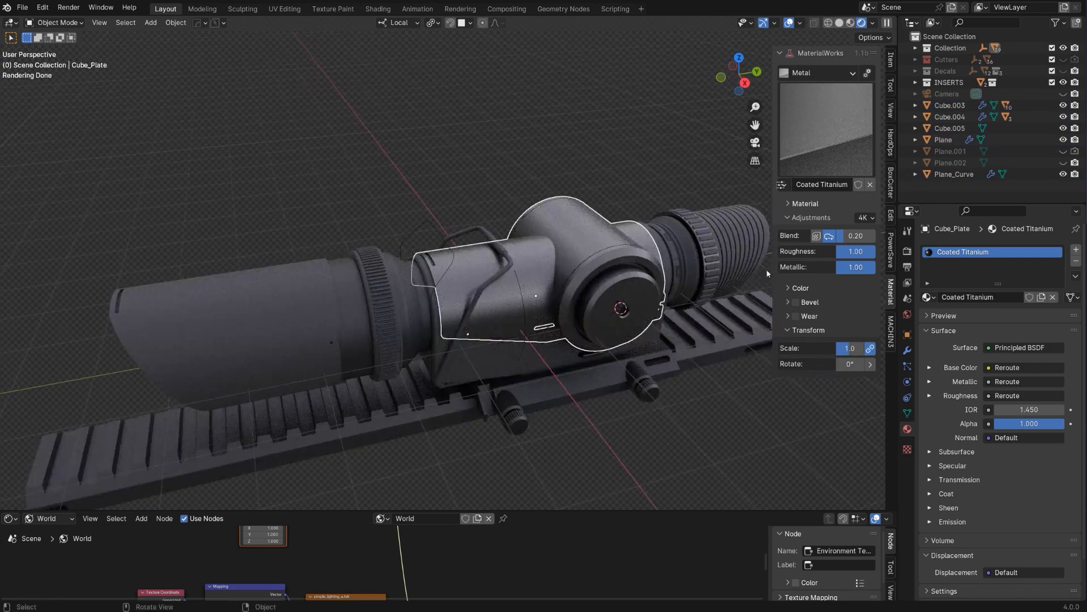
click(855, 251)
text(0.6)
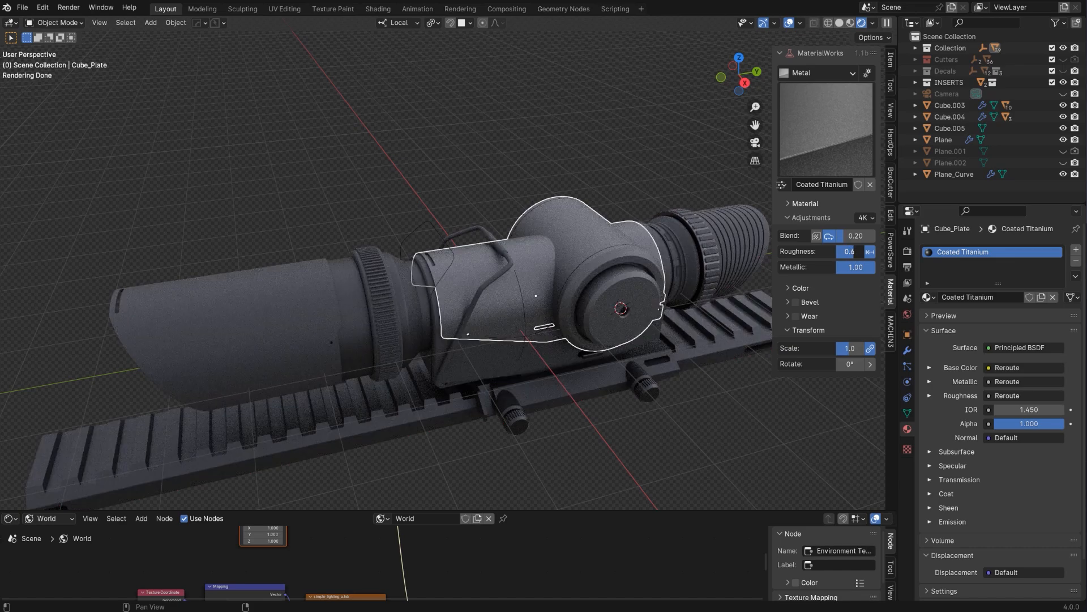
click(855, 251)
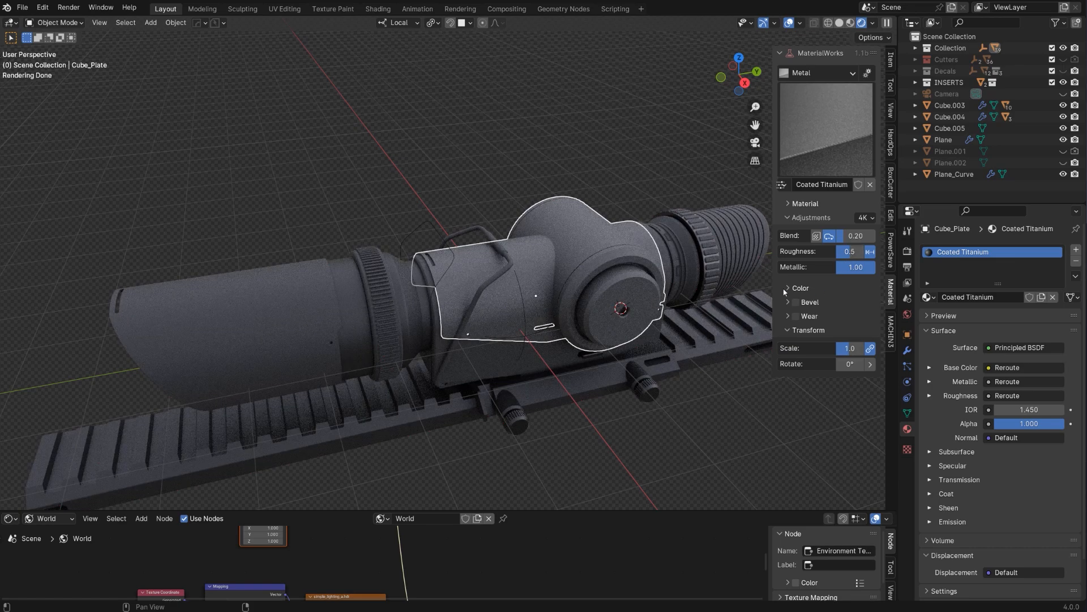
click(800, 288)
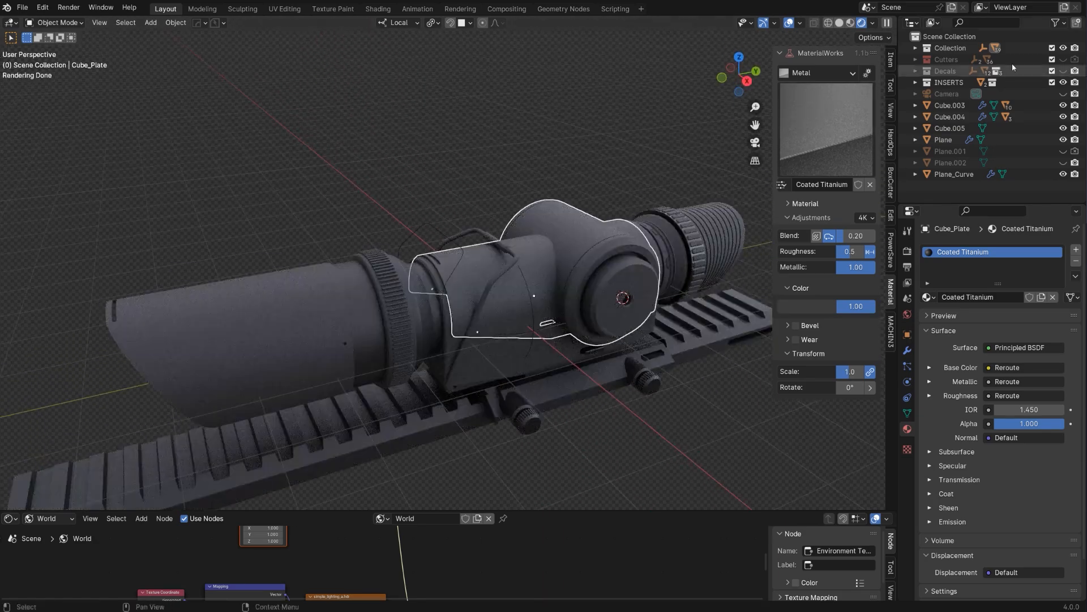
click(1061, 71)
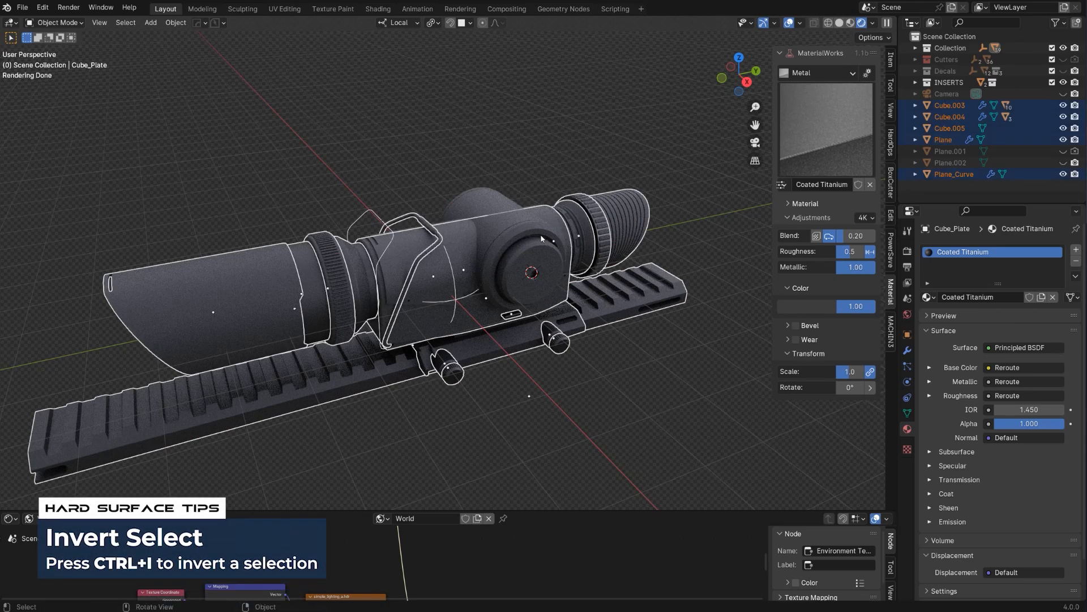
- Select the front tube's knurled ring and apply the Rubber > Rubber Tyre material
click(782, 185)
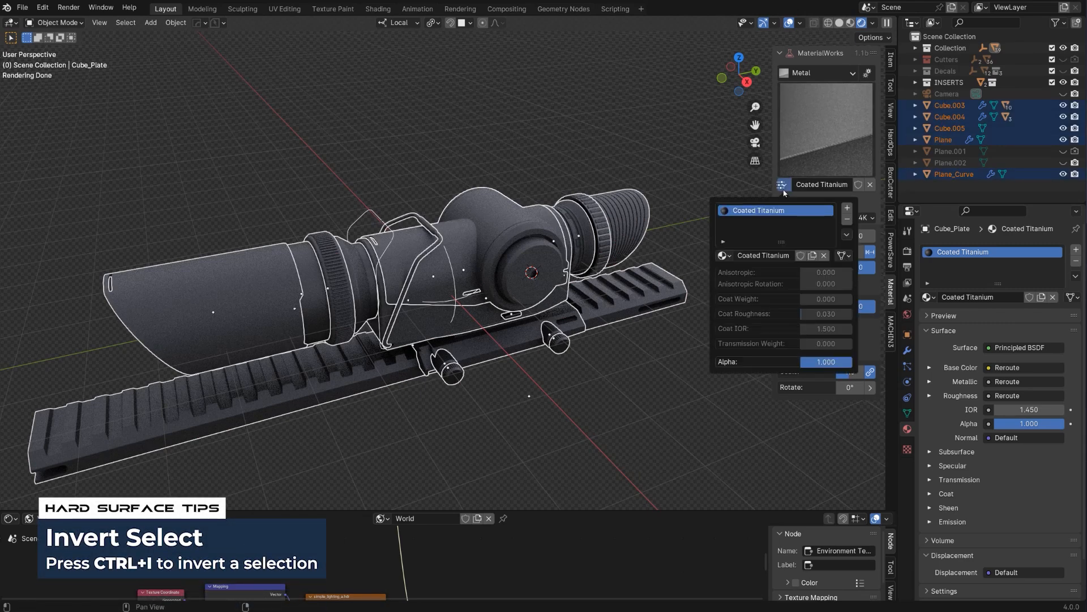
click(782, 184)
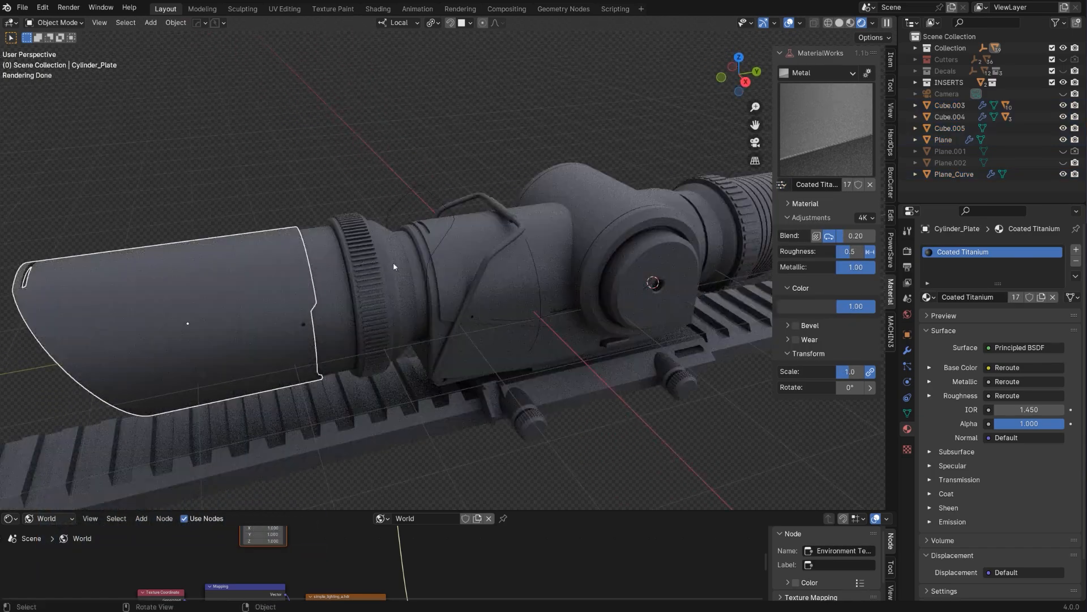
click(357, 291)
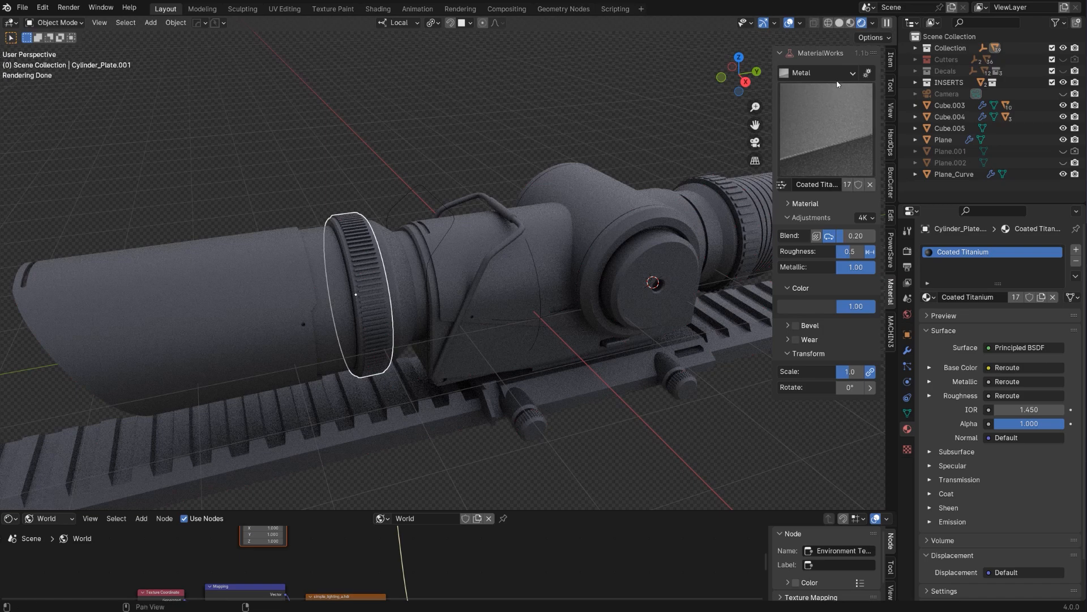
click(822, 73)
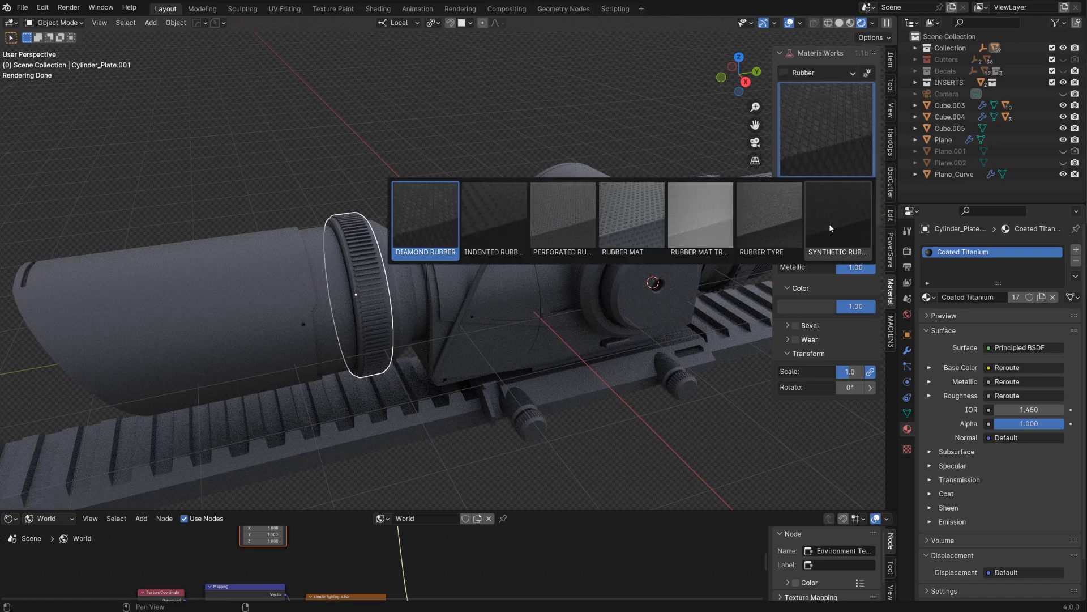
mouse_move(768, 222)
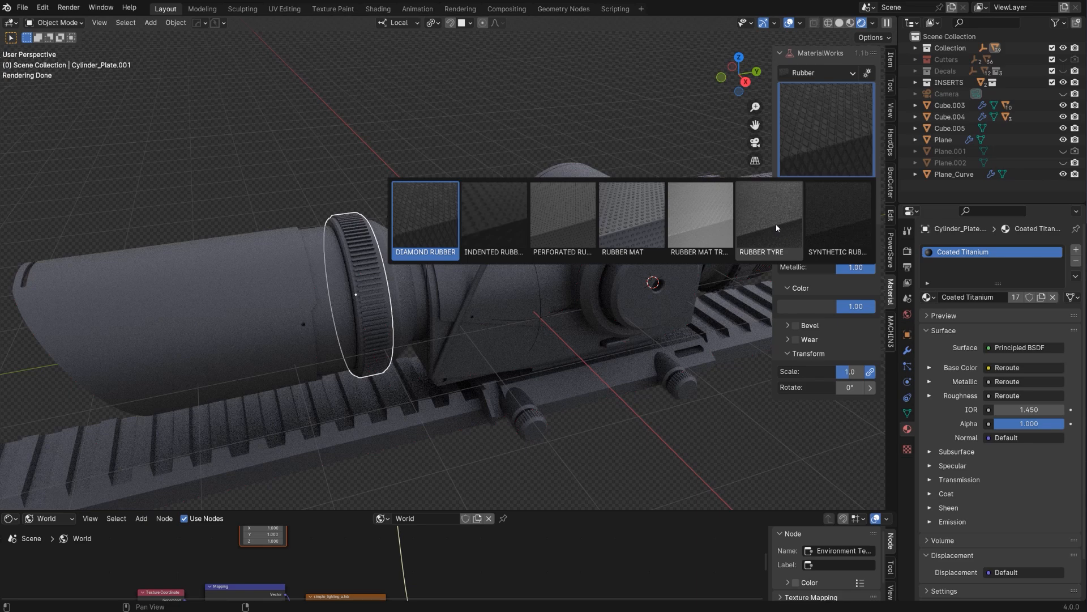
click(768, 215)
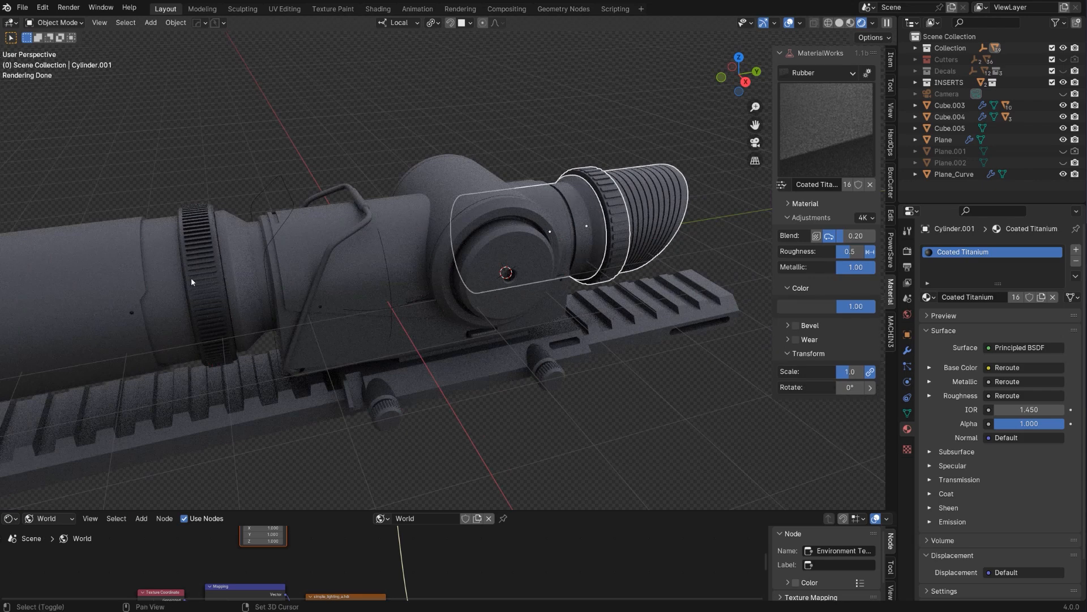
- Copy the material to the selected knurled knobs and make the KUGAR decals visible
click(208, 284)
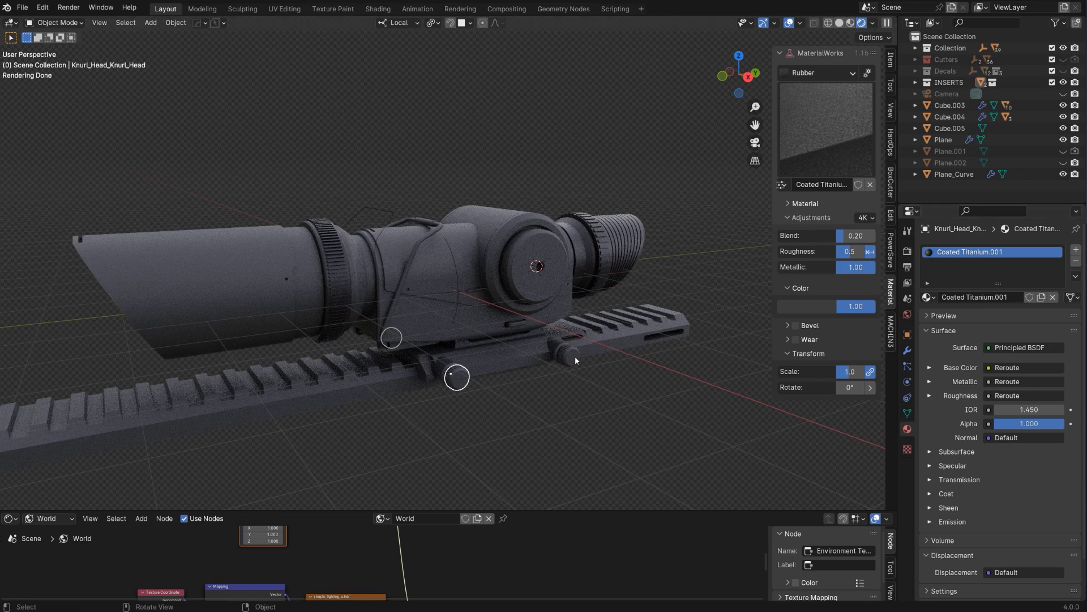
click(1075, 275)
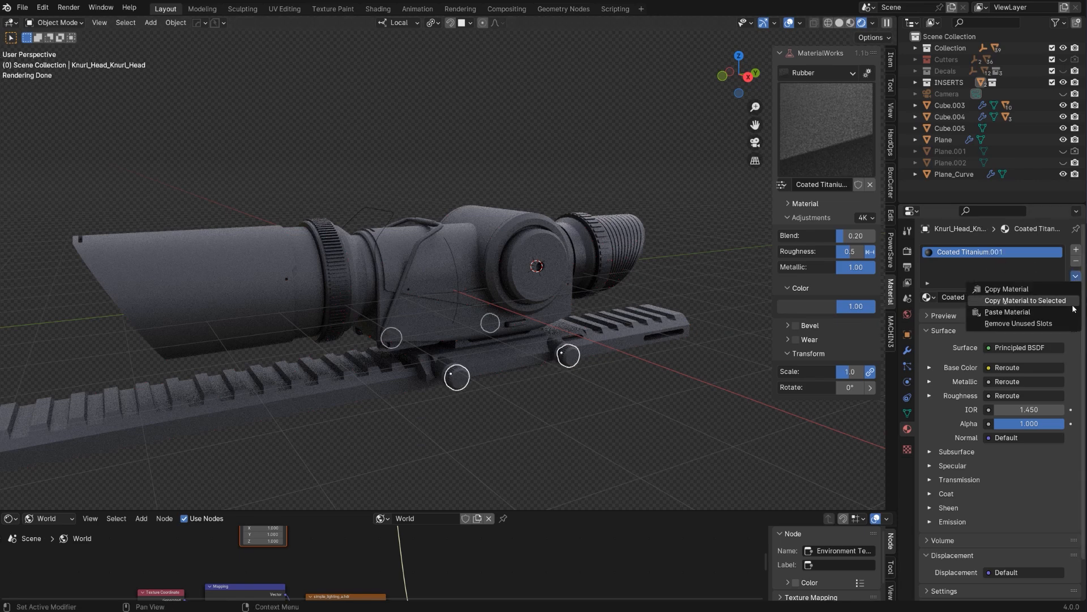
click(1024, 300)
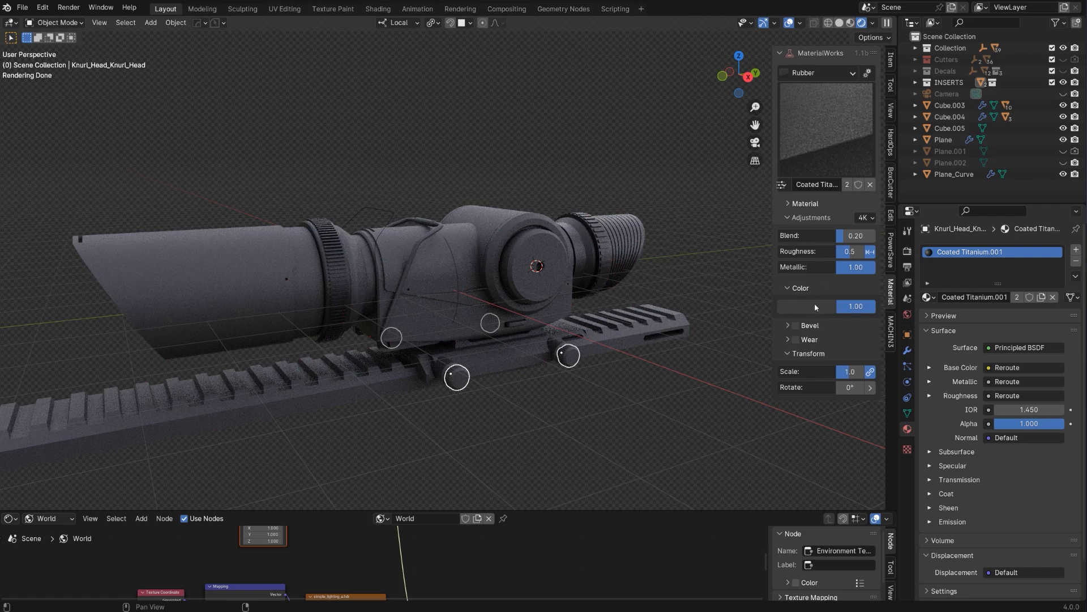
click(798, 306)
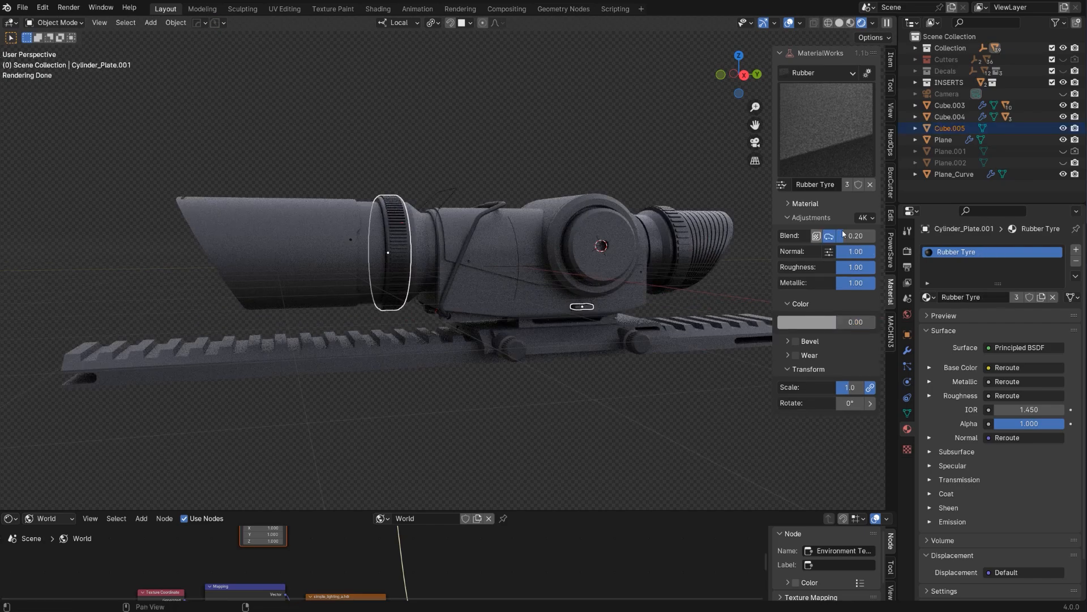
click(844, 234)
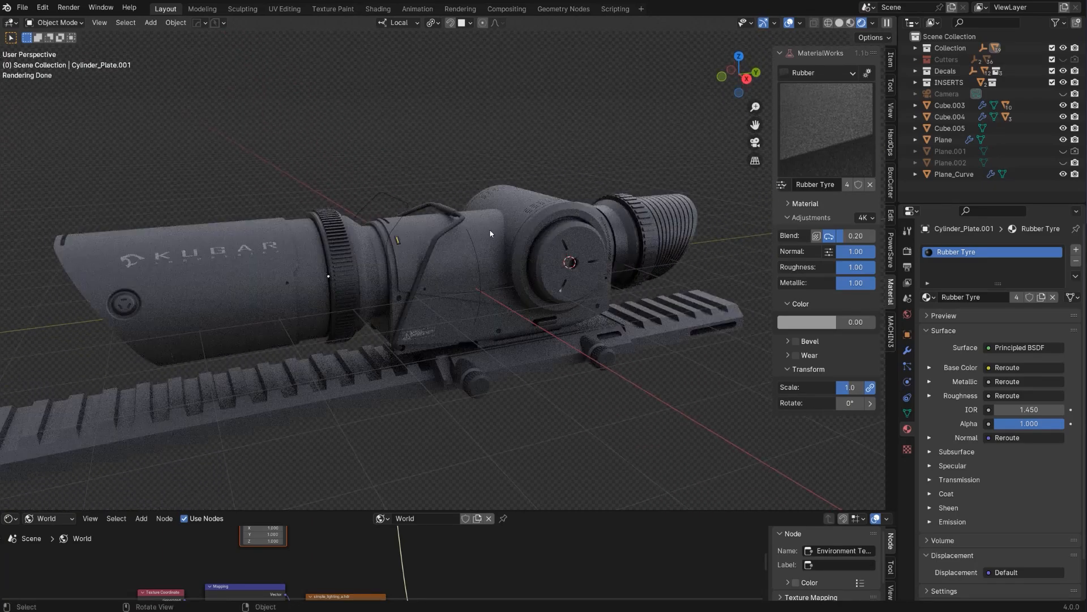
- Enable wear on the housing: dents 0.19, edgewear strength 0.69, width 0.09 m, scale 0.7
click(485, 250)
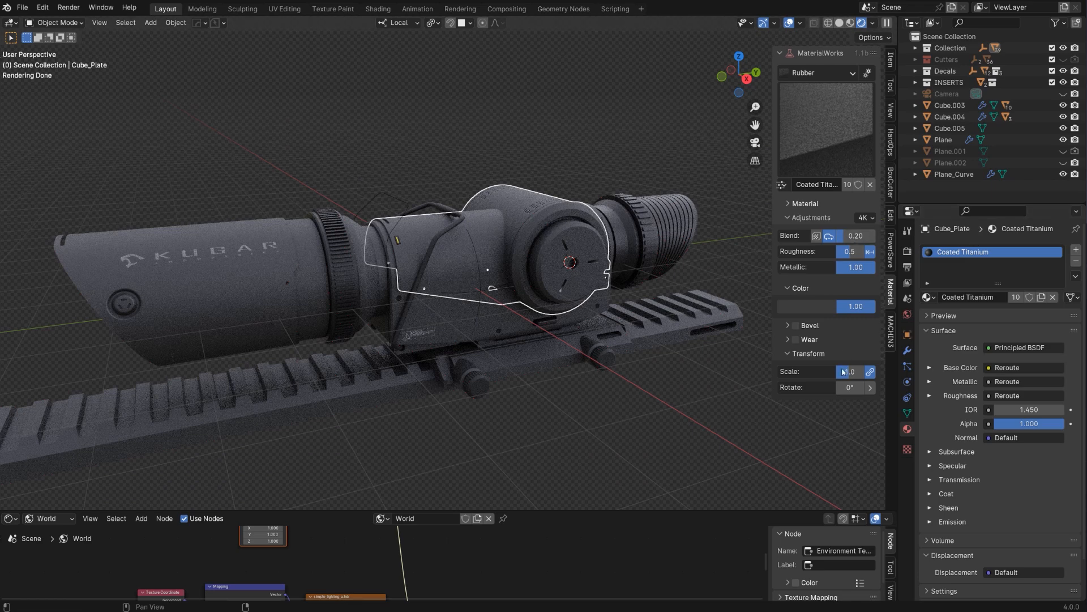
click(796, 339)
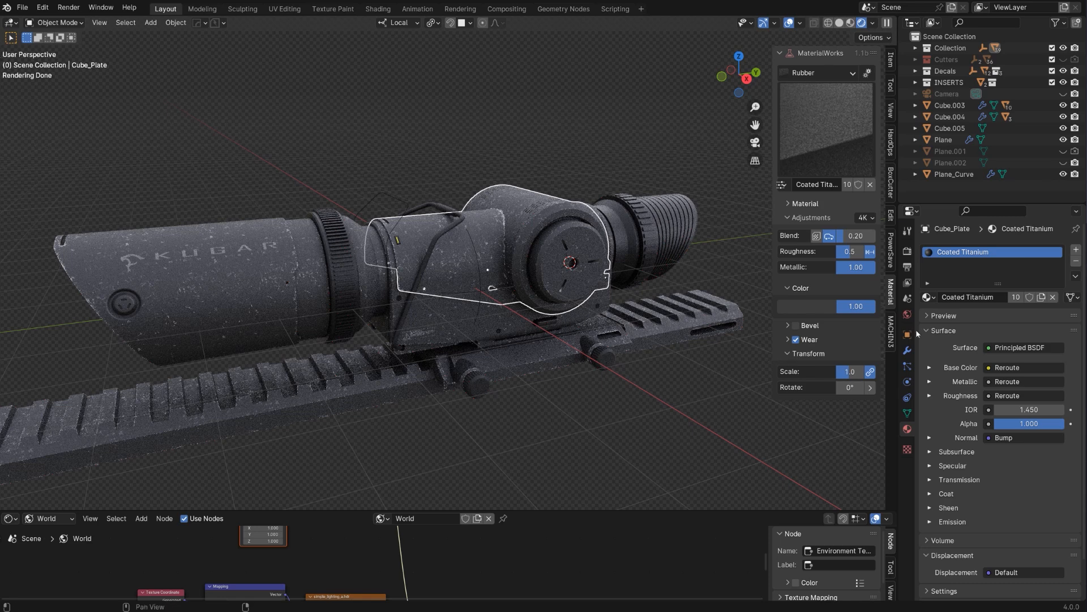
mouse_move(1016, 297)
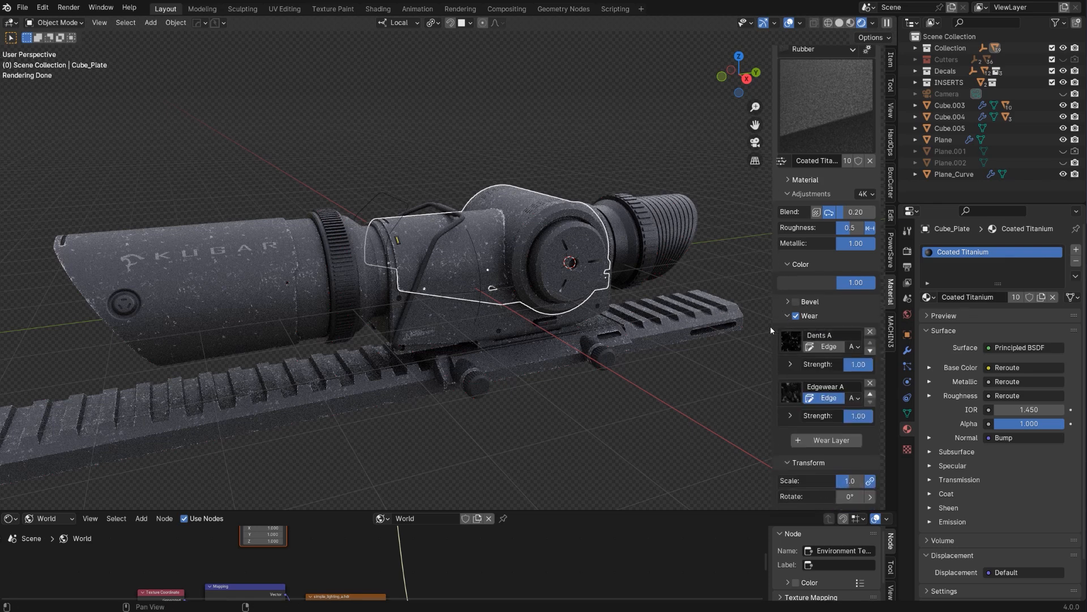
mouse_move(233, 283)
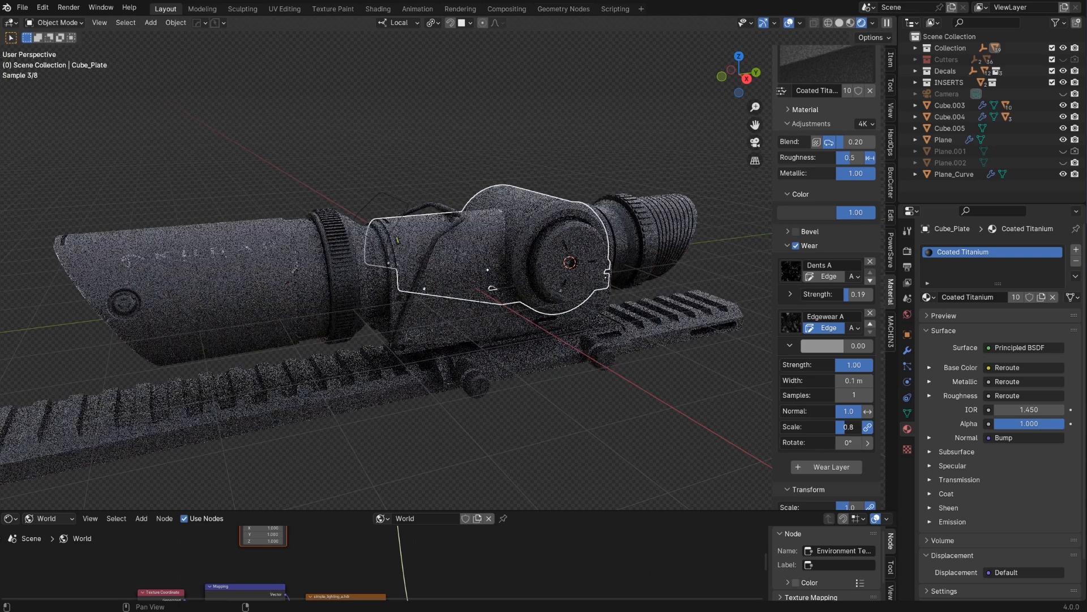
click(848, 426)
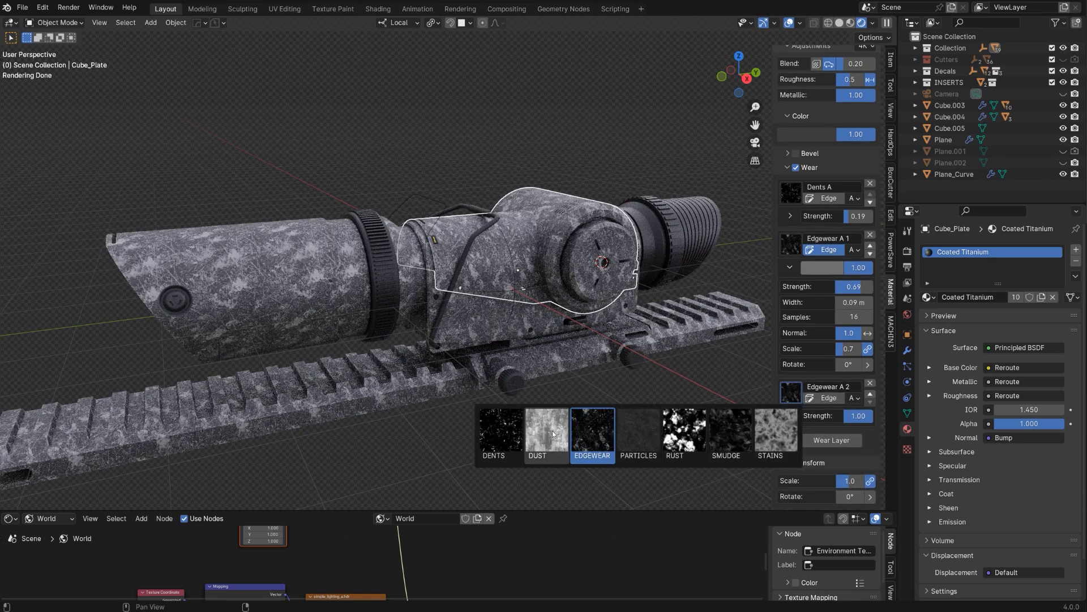
- Make the new wear layer Dust variation C at about 0.71 strength
click(535, 429)
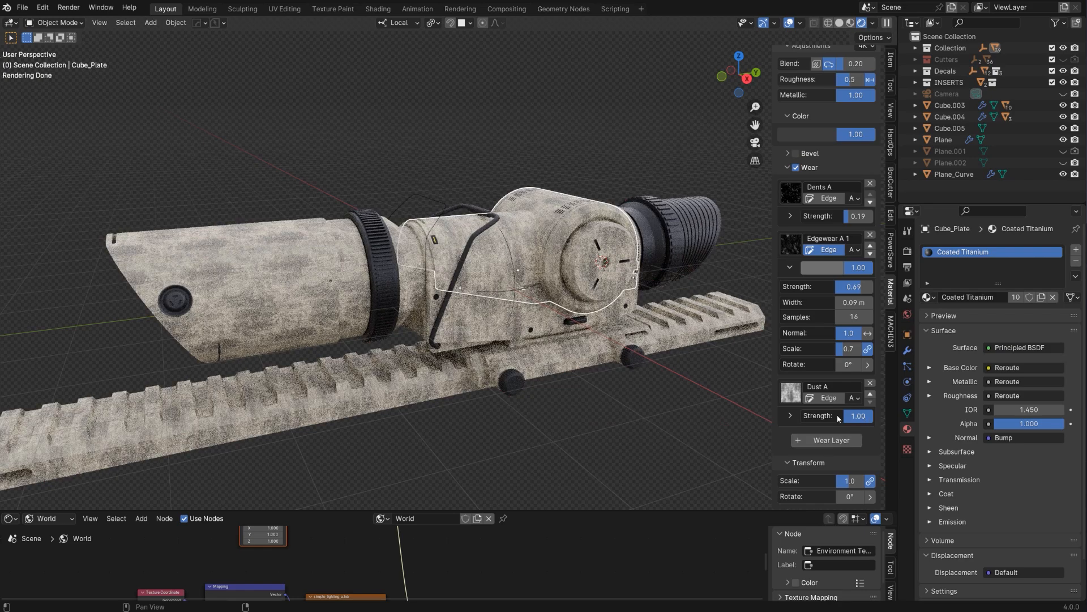
click(852, 398)
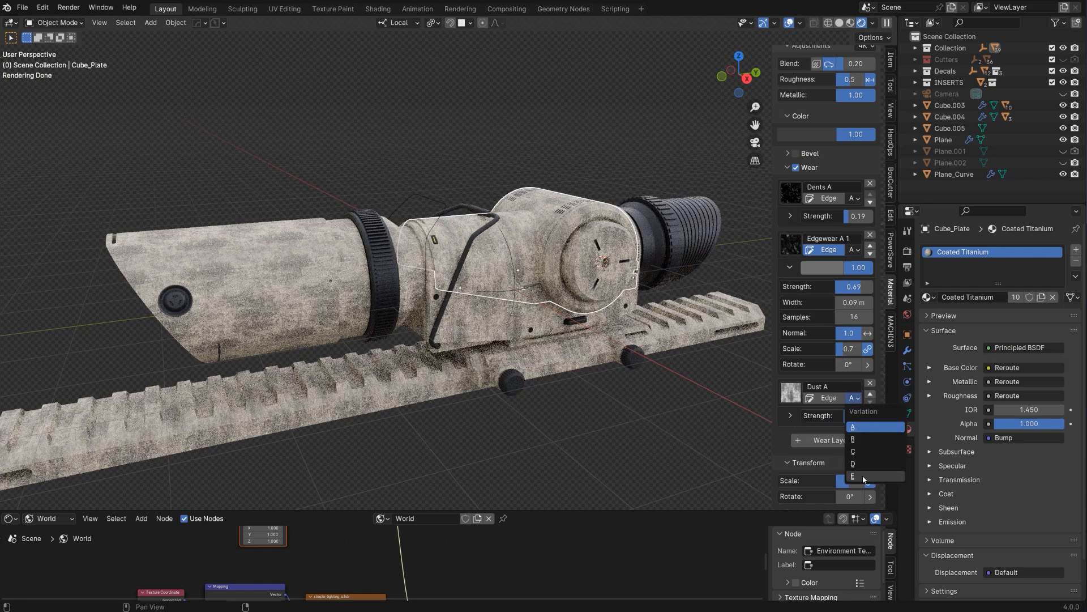
click(859, 476)
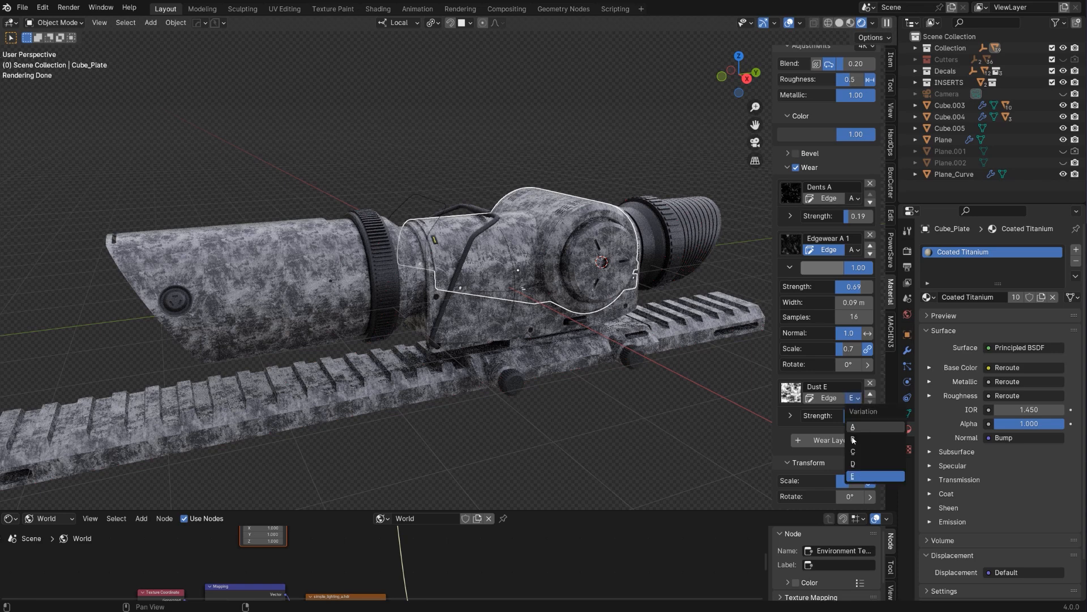
click(854, 451)
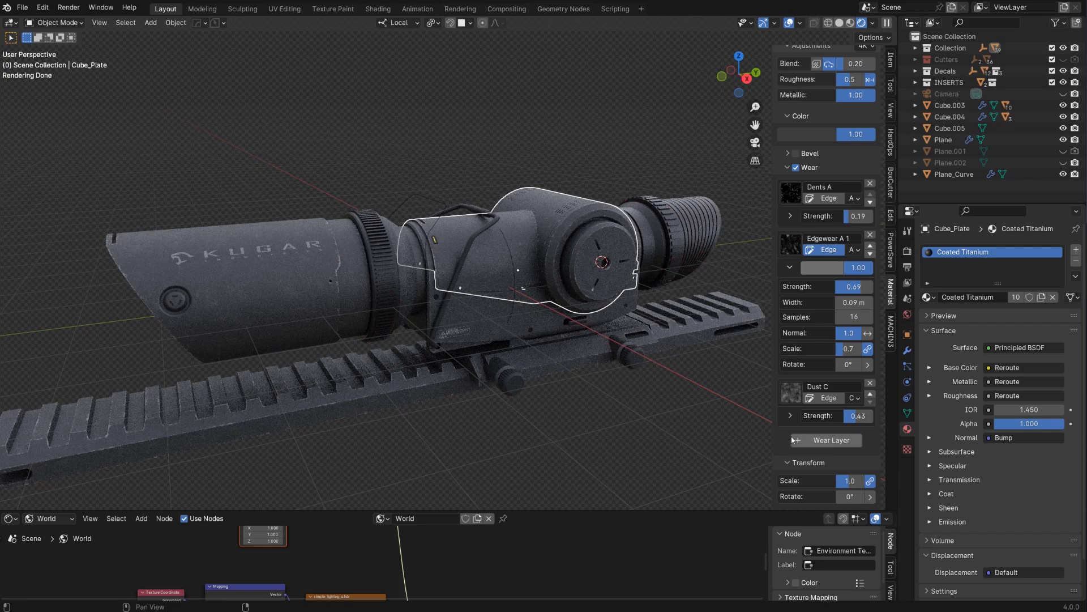
click(789, 415)
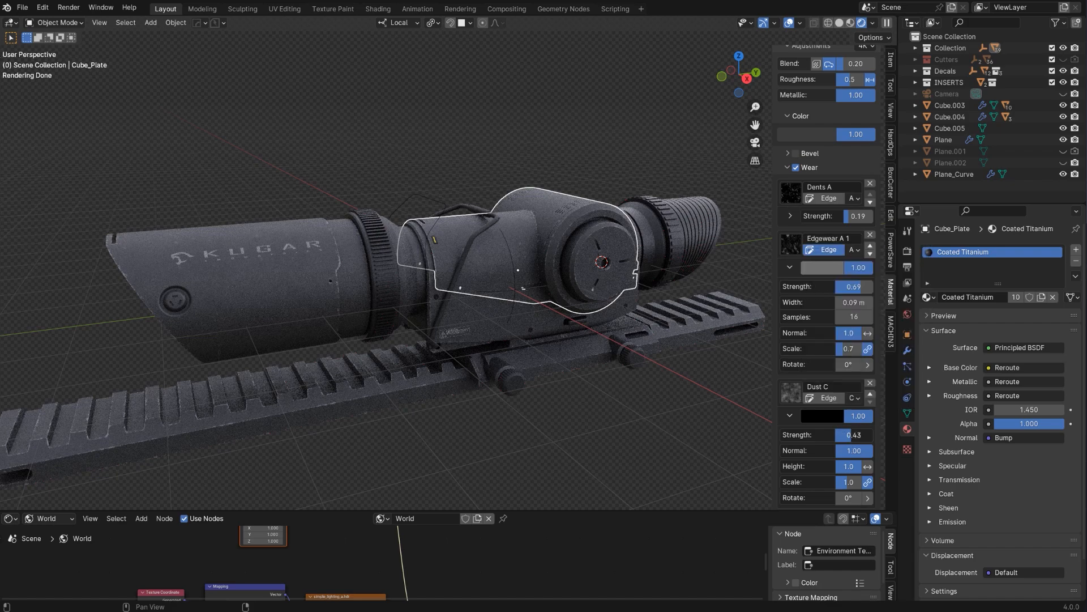
click(852, 435)
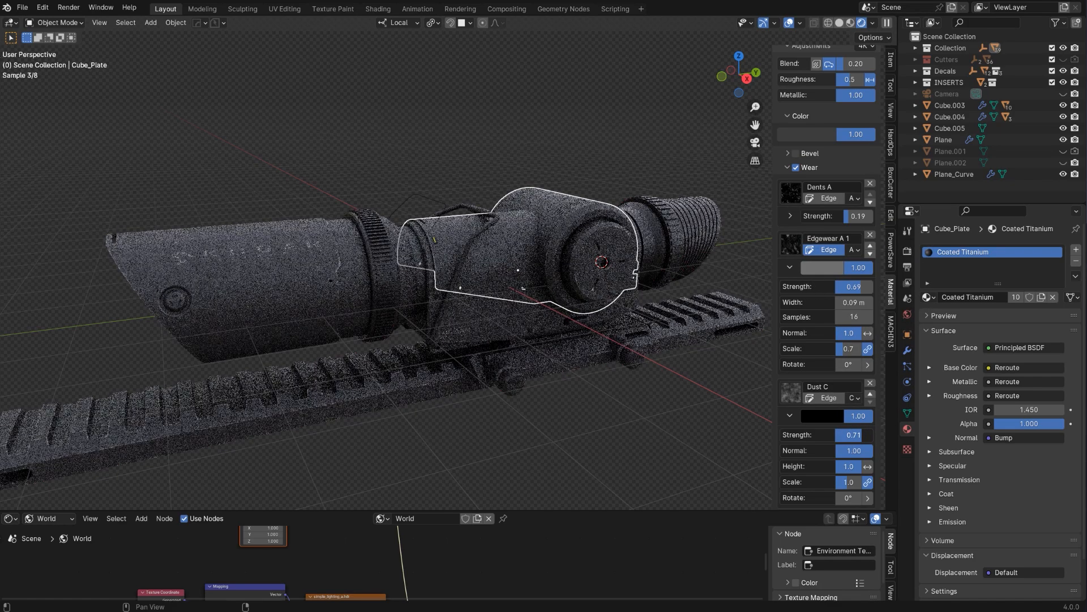
- Lower the Dust C layer's strength to 0.33
click(825, 434)
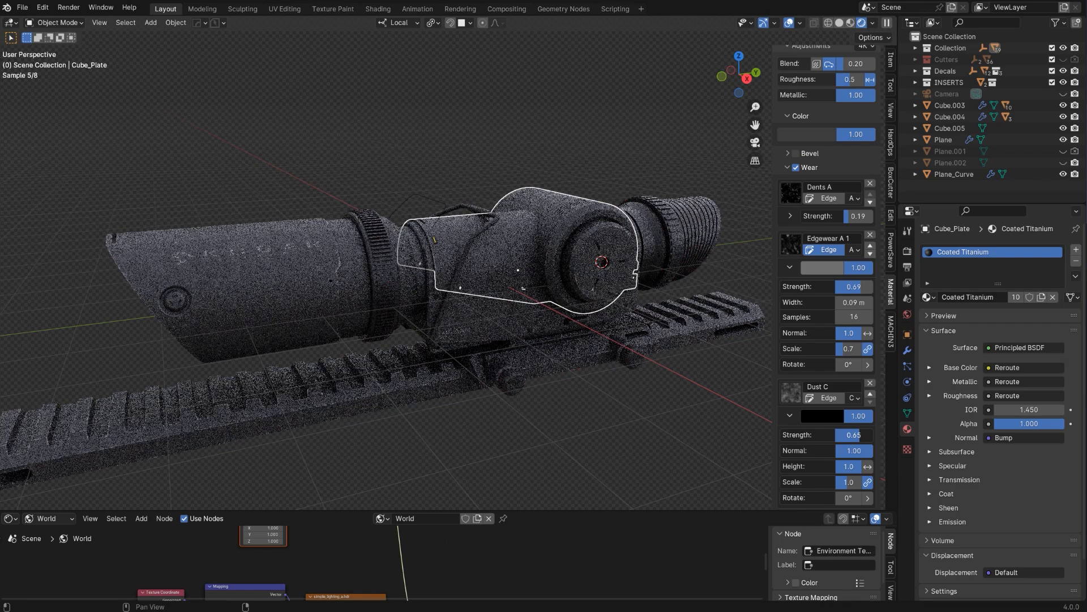
click(853, 434)
text(0.33)
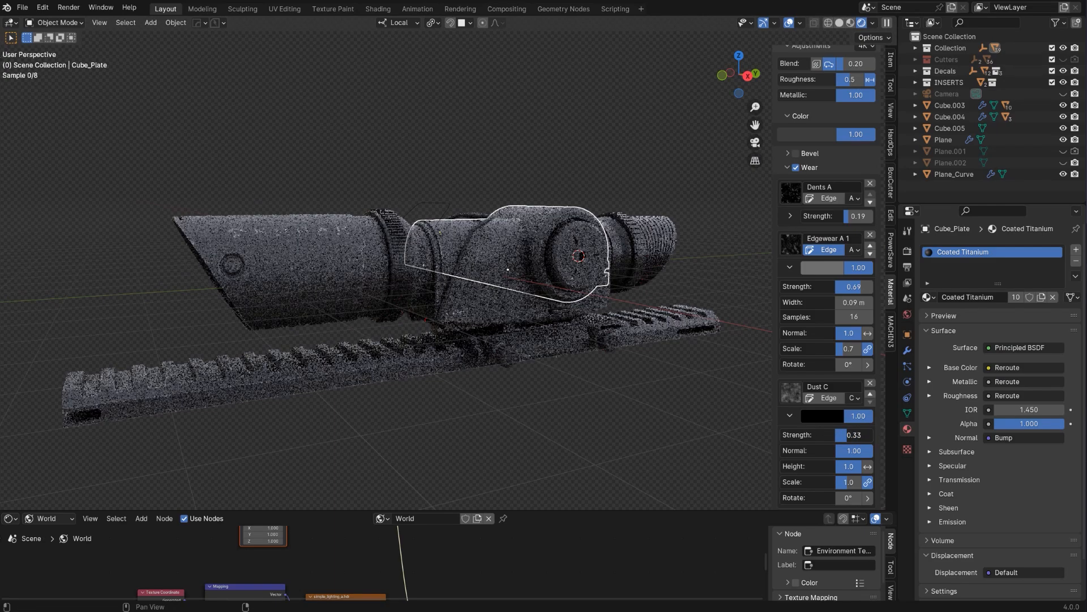
scroll(down, 3)
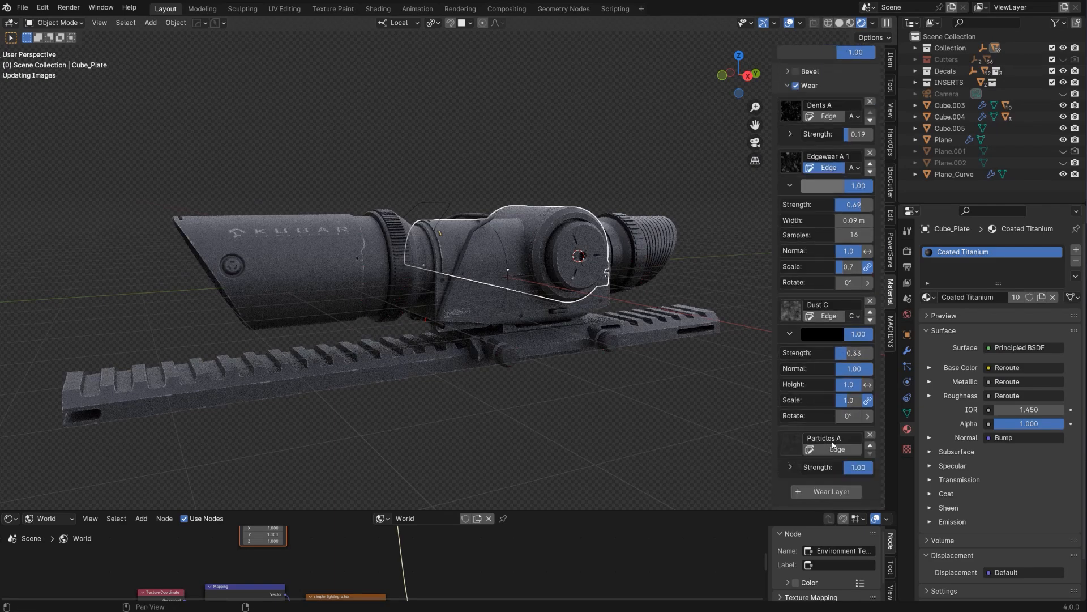
- Add a Smudge wear layer using variation C at 0.19 strength
click(791, 449)
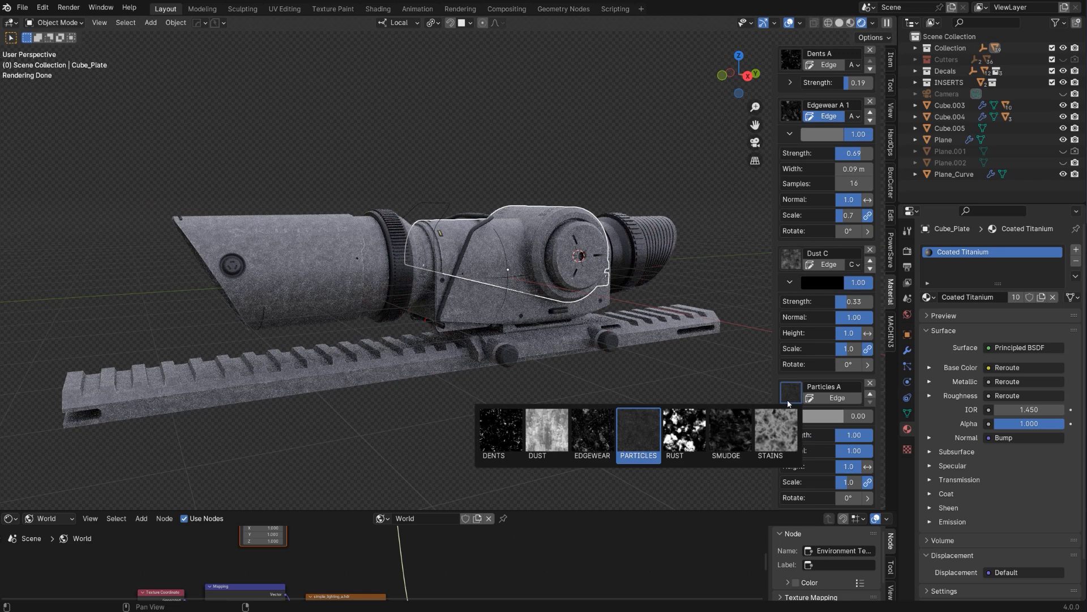
click(725, 430)
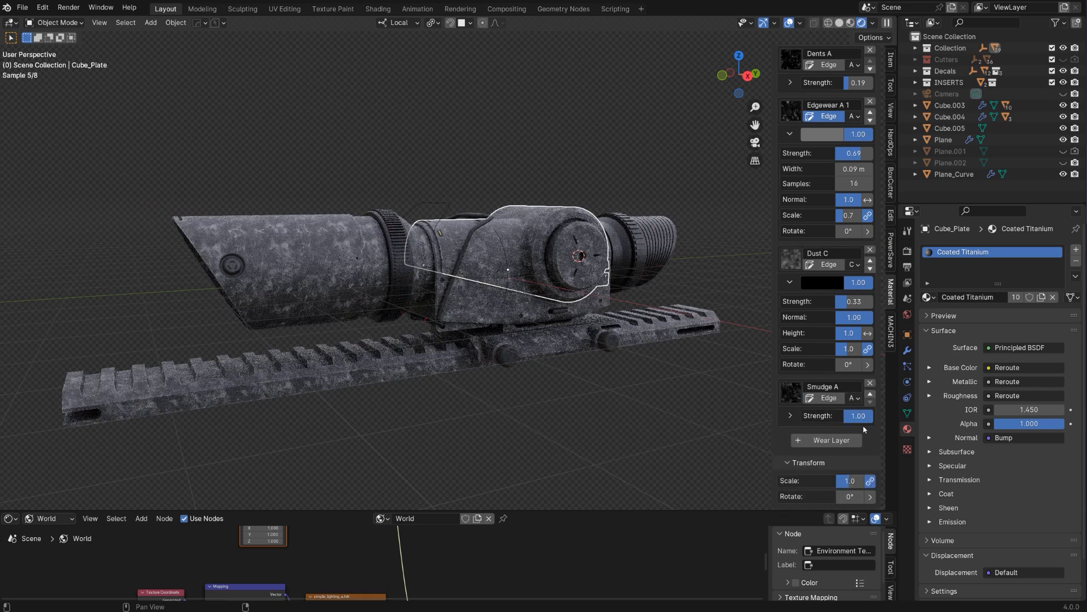
click(852, 397)
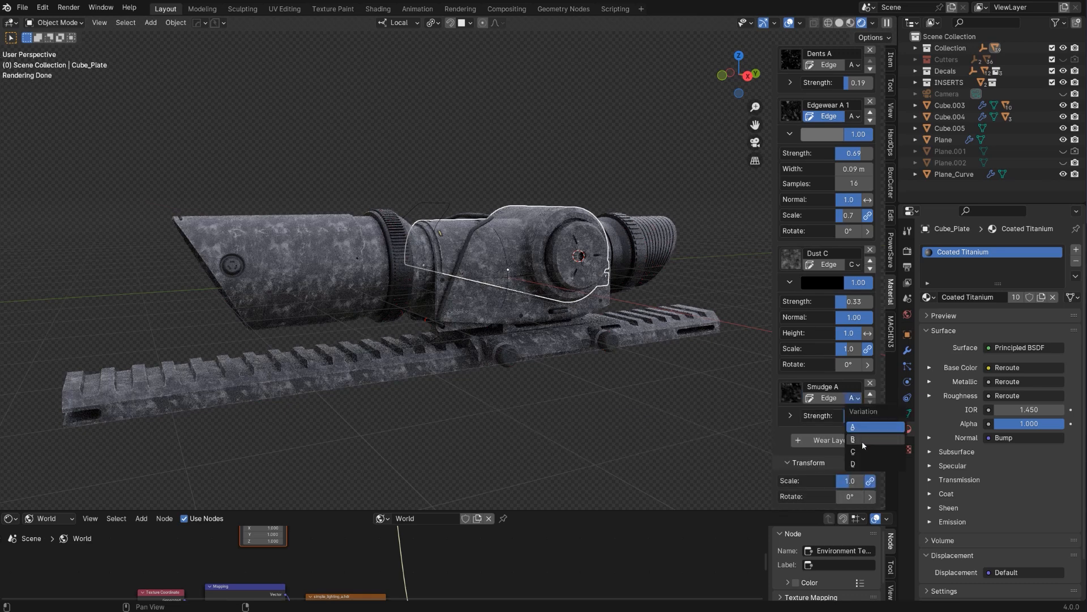
click(852, 438)
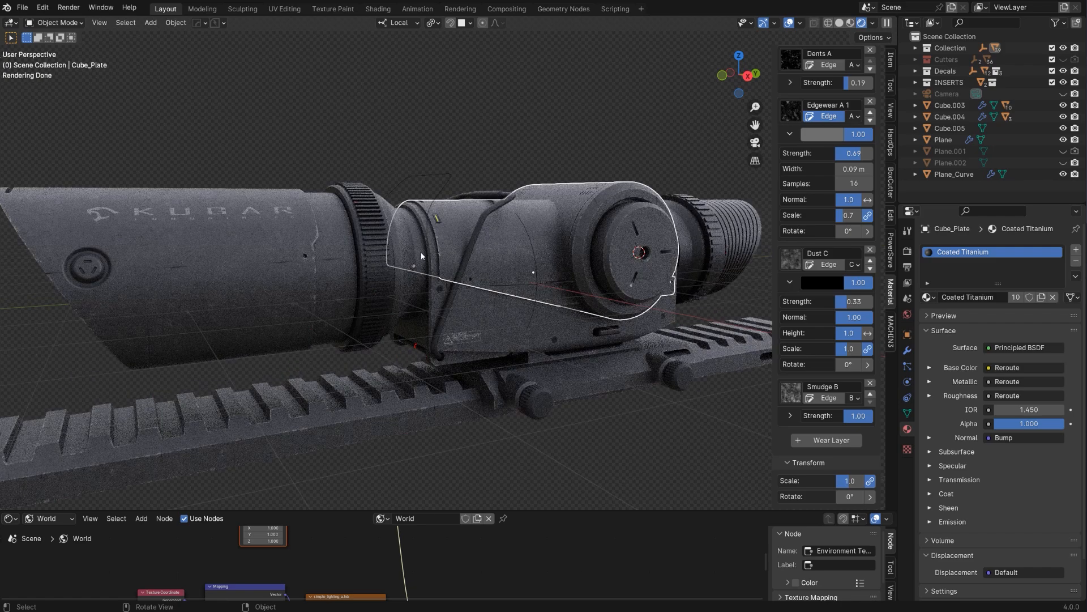
click(851, 398)
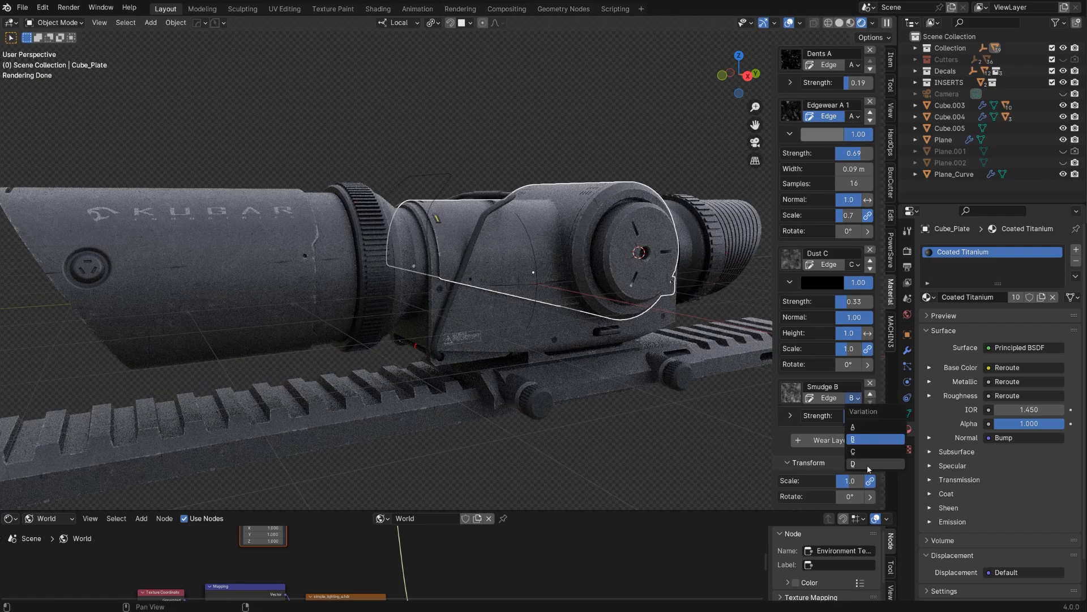
click(873, 463)
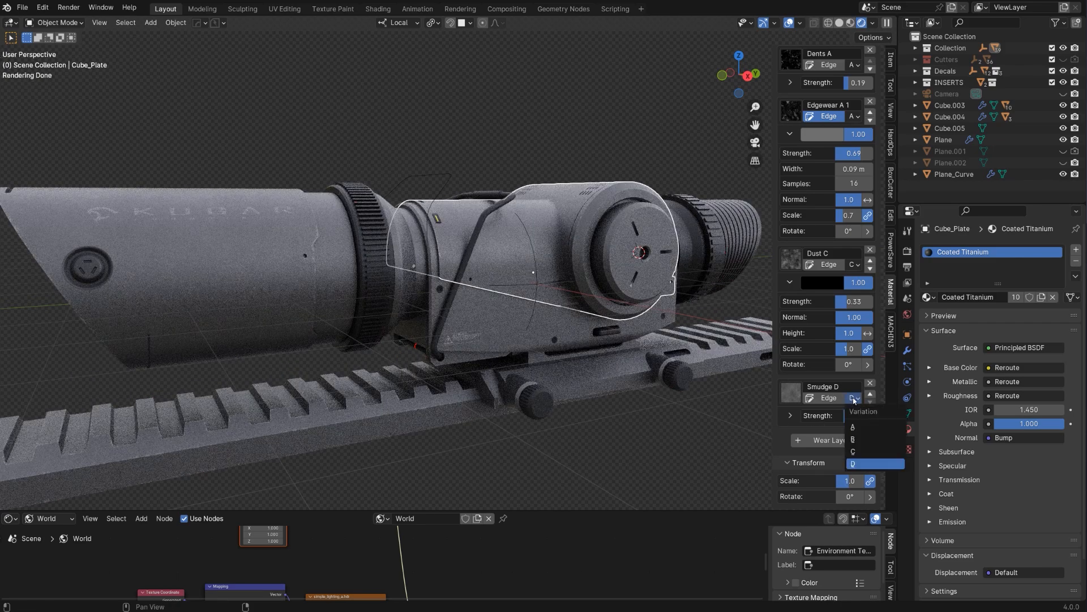
click(853, 451)
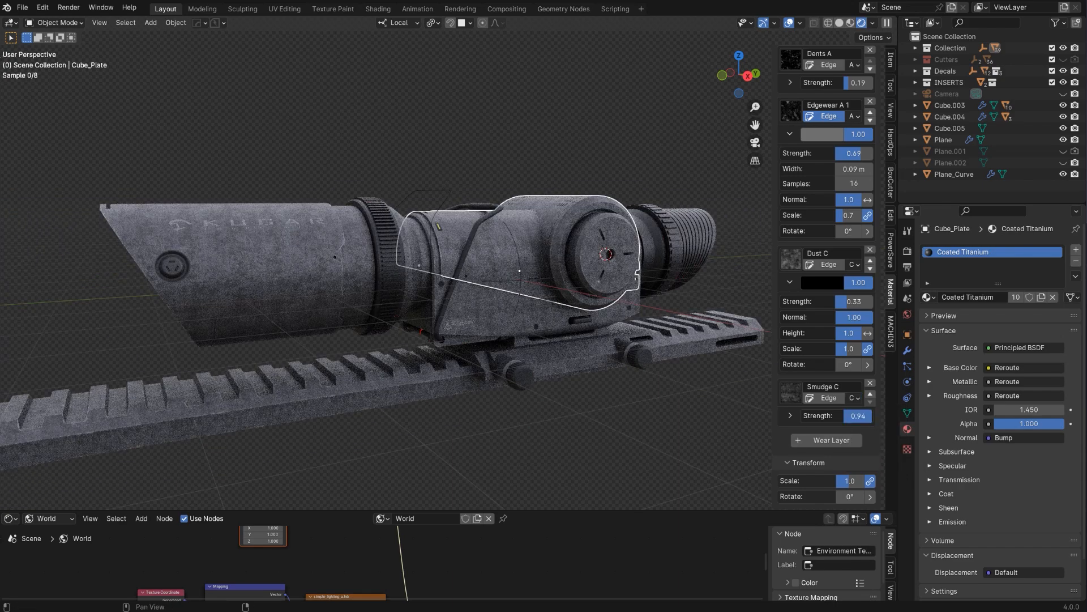
click(857, 415)
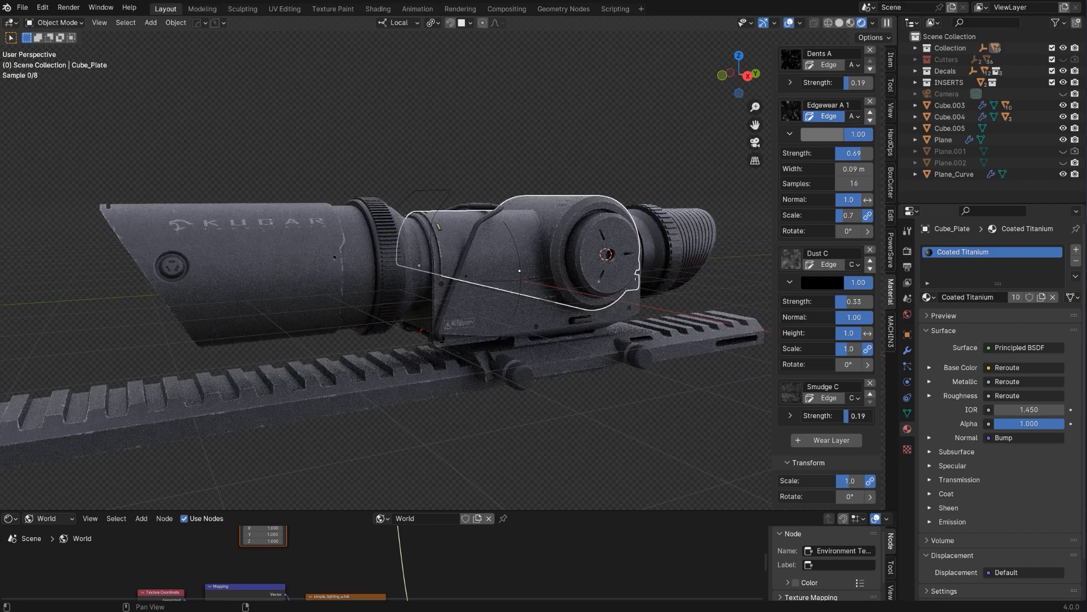
click(858, 416)
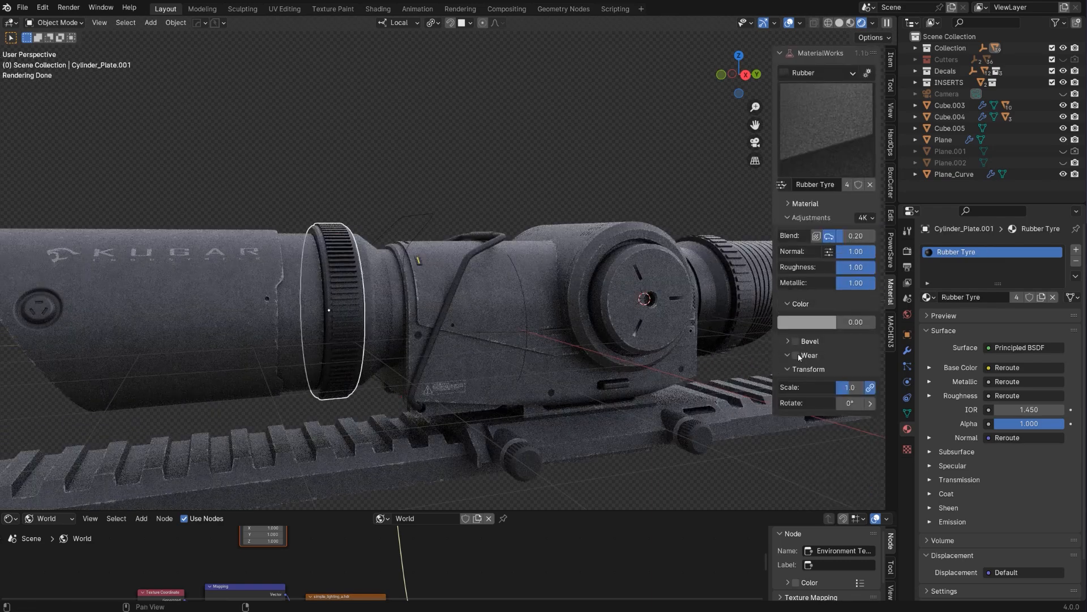
- Enable wear on the Rubber Tyre material and expand its Dents layer
click(795, 356)
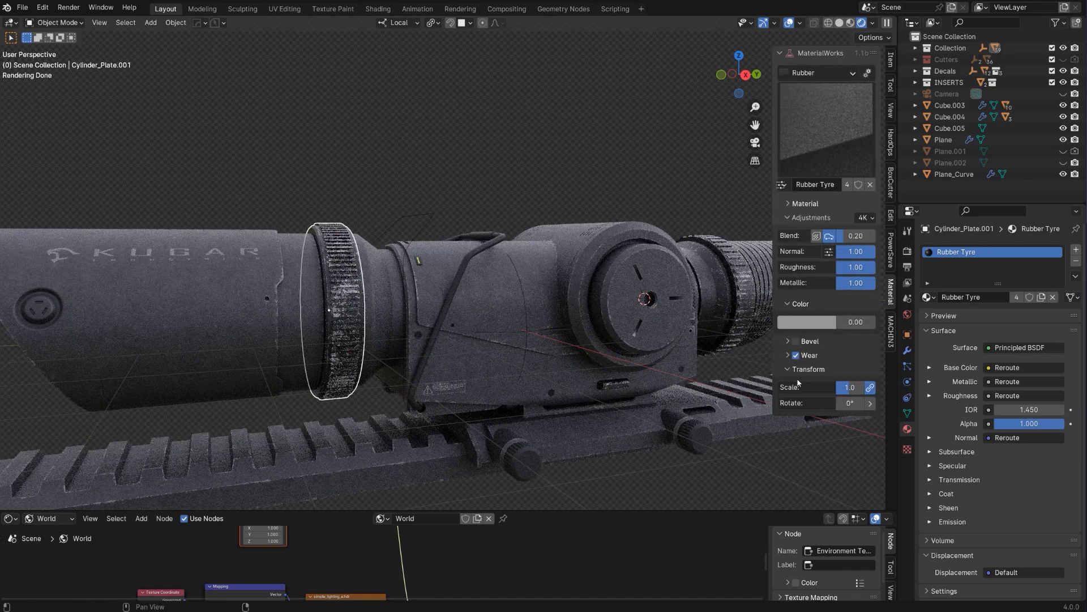
click(795, 355)
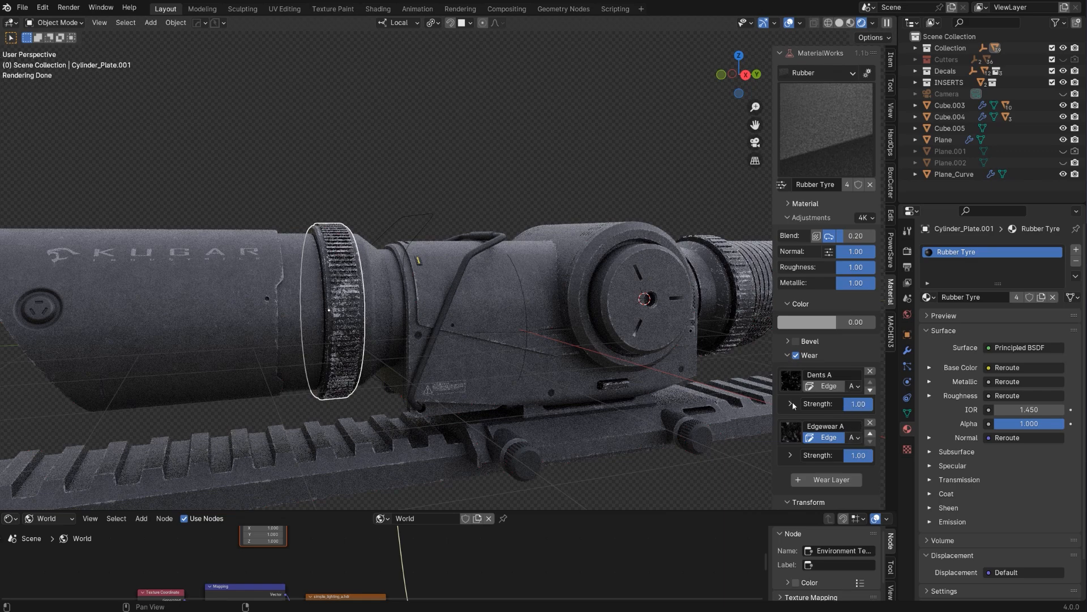
click(790, 404)
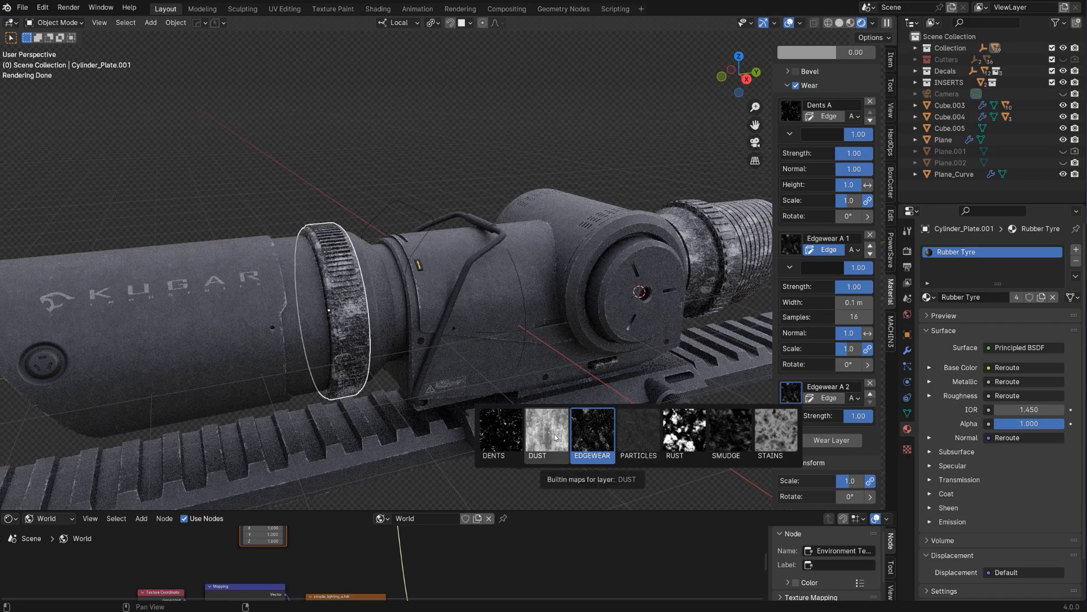
- Add a faint 0.04 Dust A layer and set the wear colour to 0.519 grey
click(546, 432)
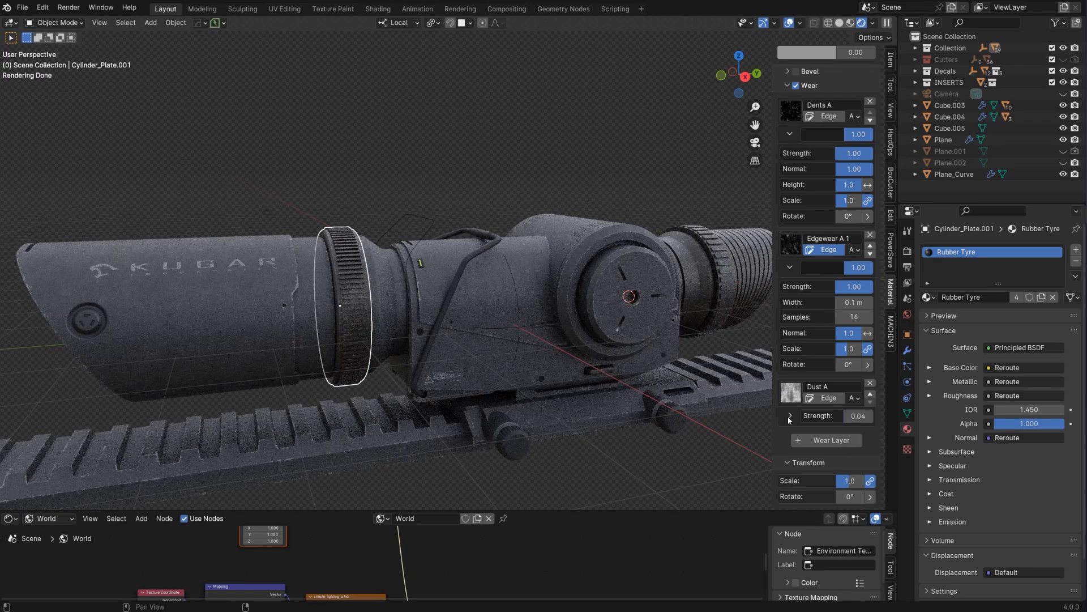
click(789, 415)
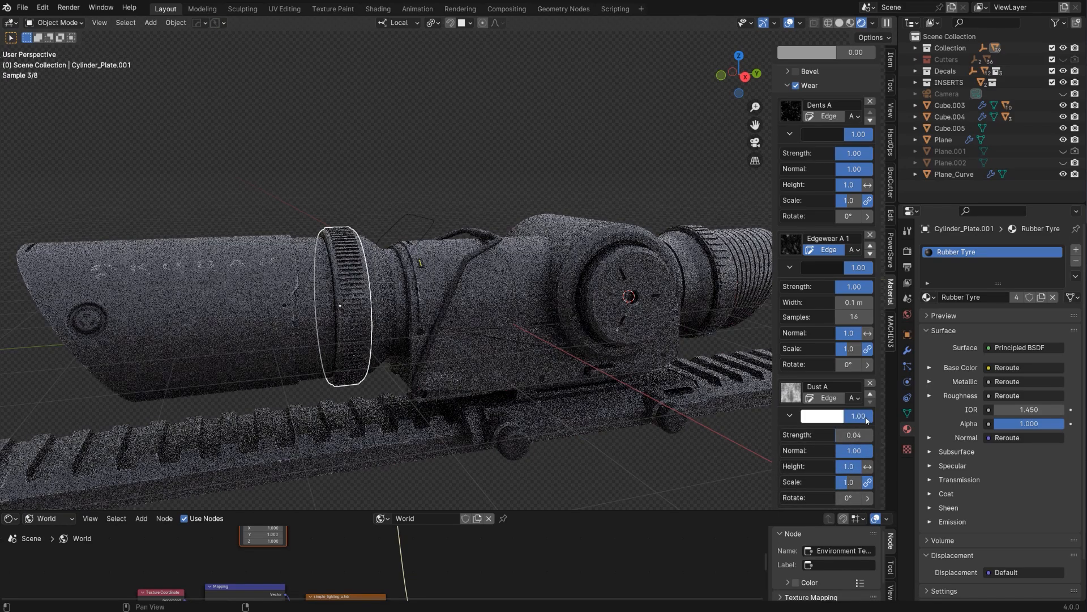
click(822, 415)
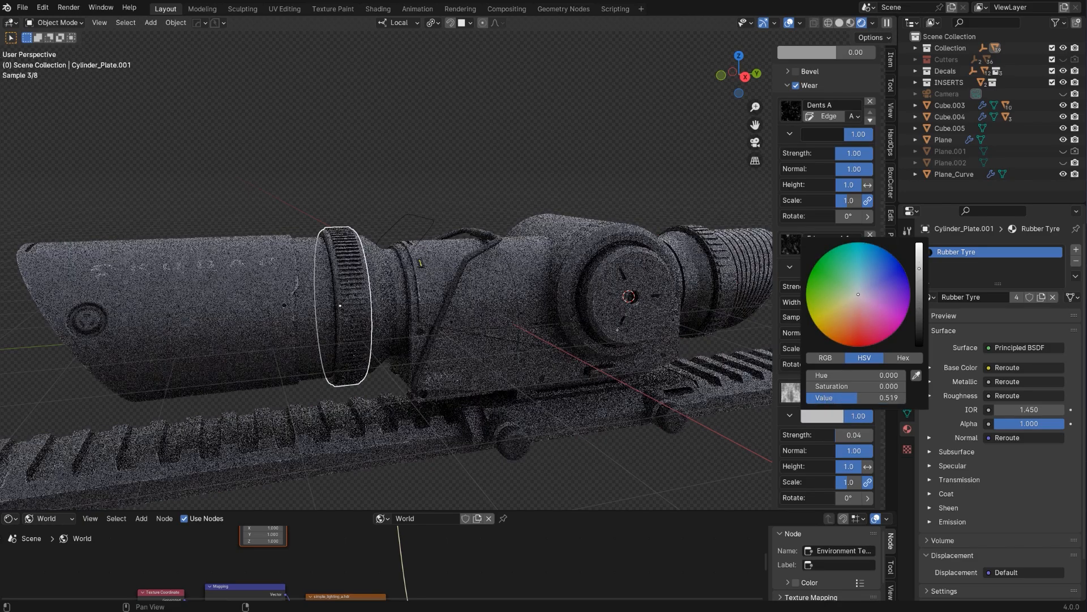
click(839, 316)
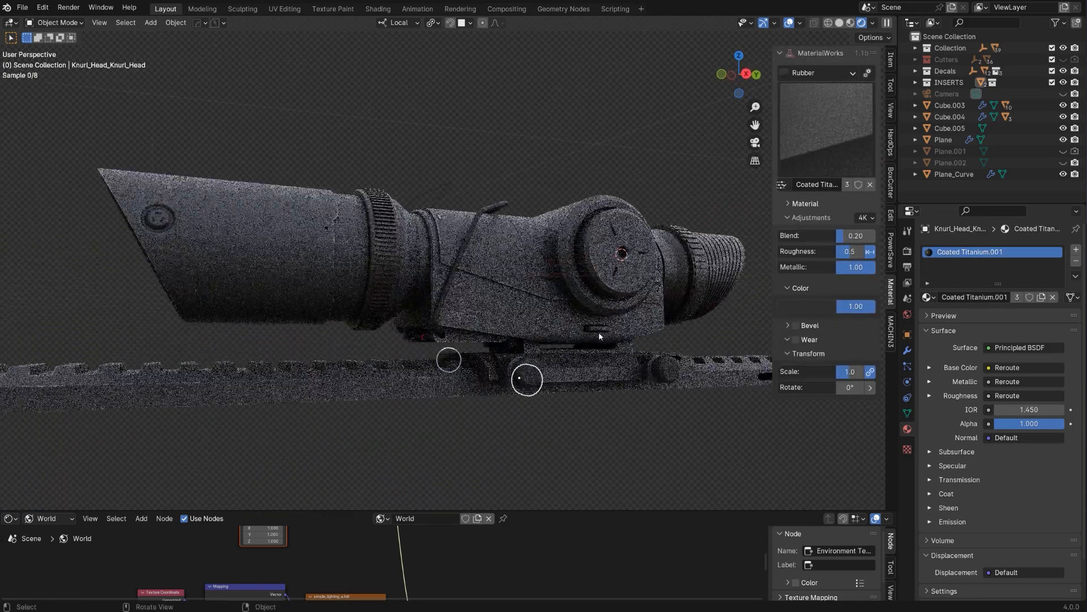
- On Knurl_Head, enable wear with Dents 0.19 and two Edgewear layers, first at 0.07
click(787, 339)
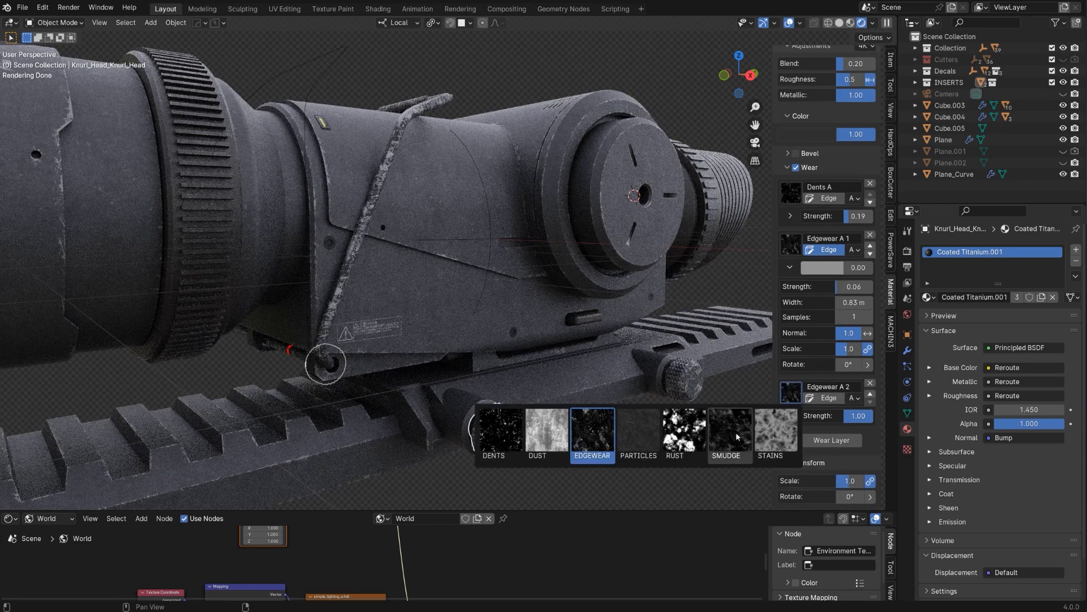
mouse_move(603, 434)
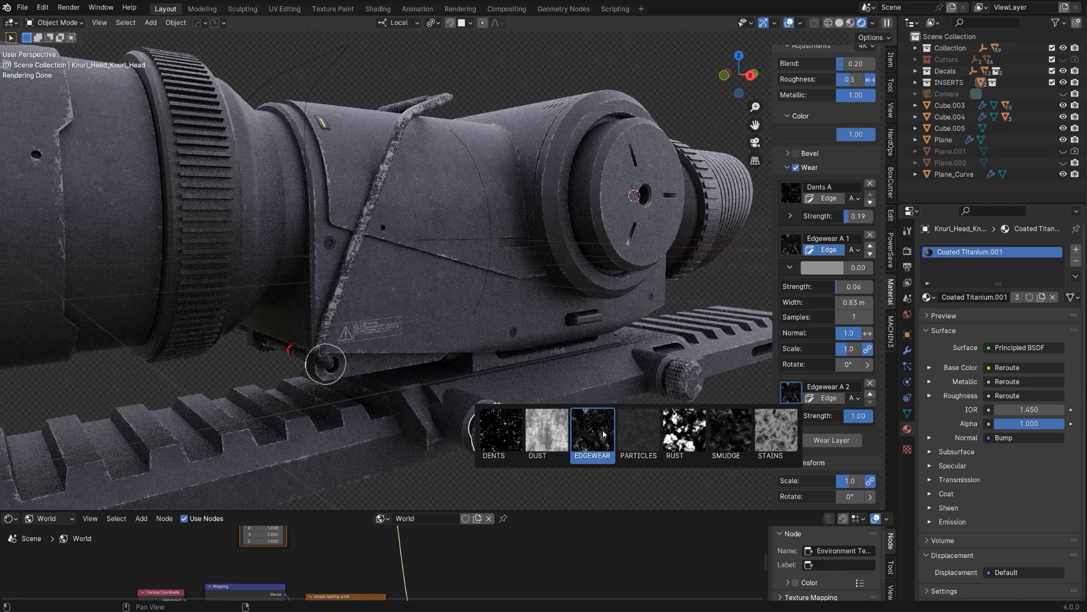
click(853, 397)
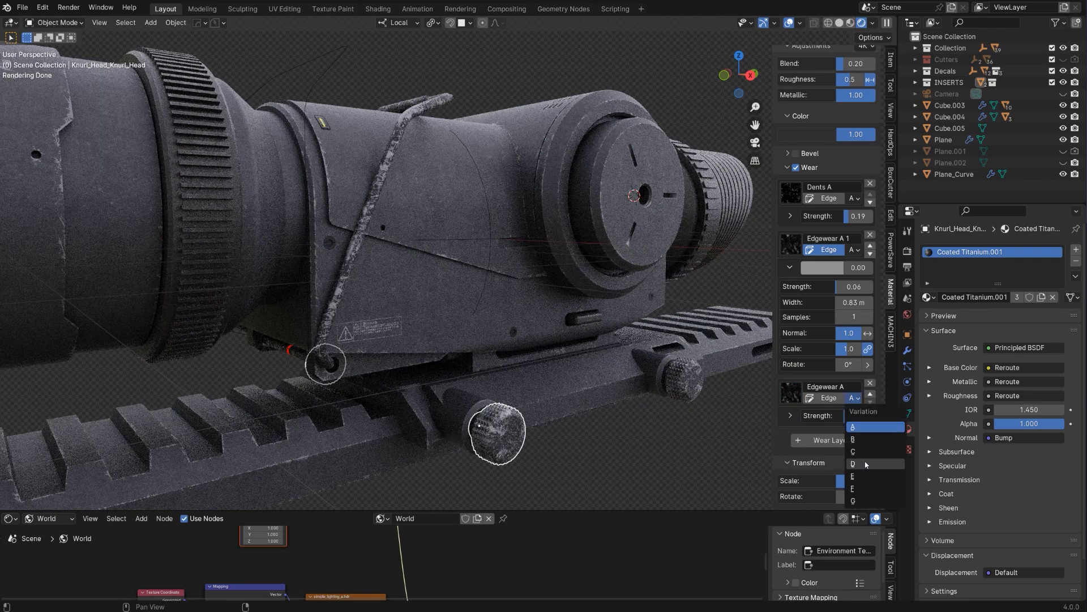
click(853, 464)
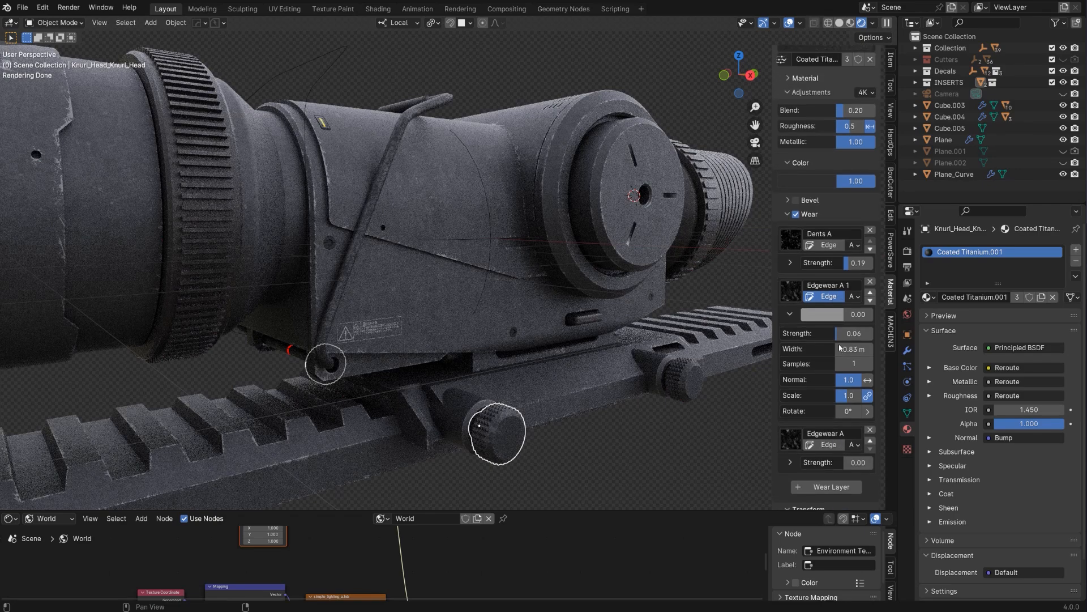
click(853, 333)
text(0.07)
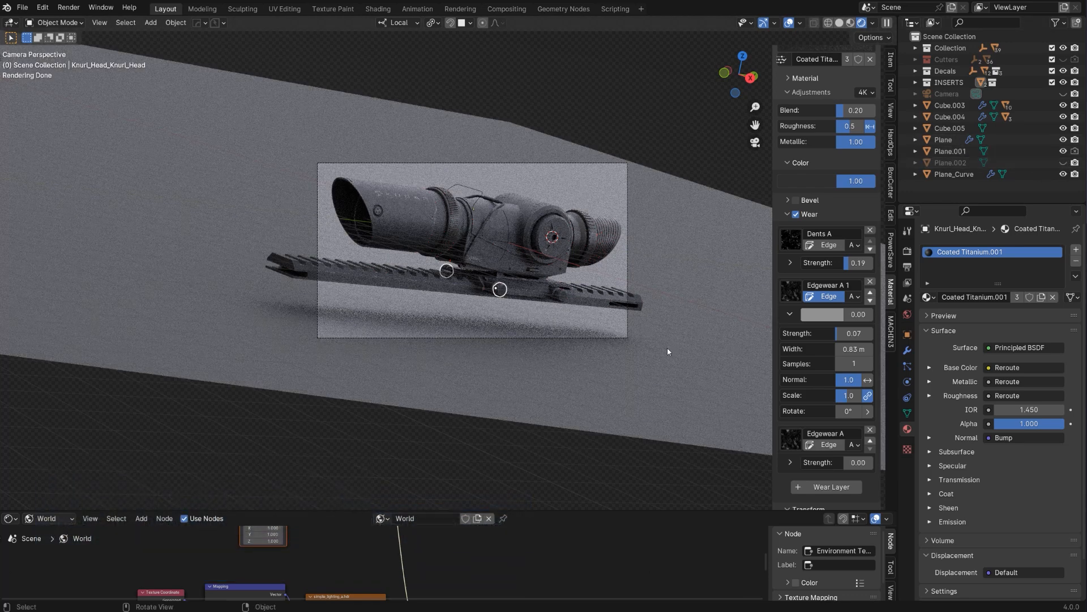
click(951, 151)
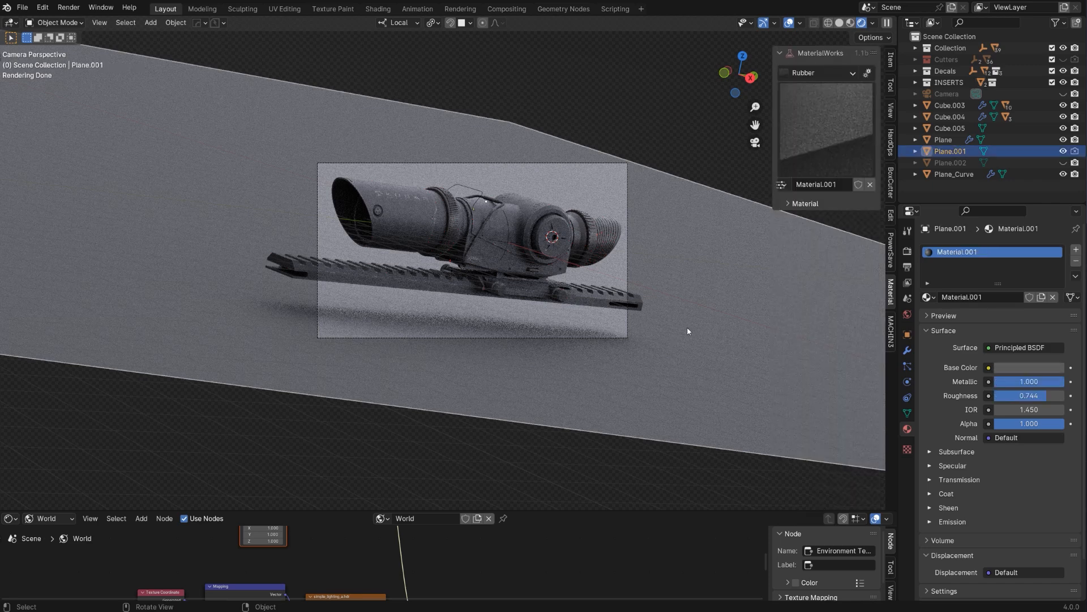
mouse_move(820, 317)
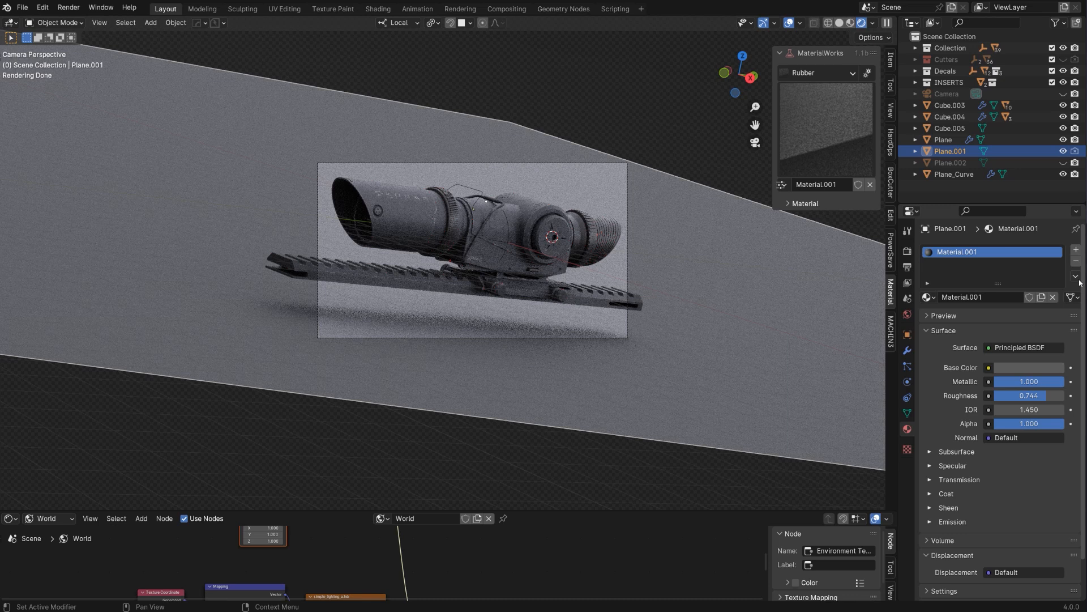
mouse_move(598, 260)
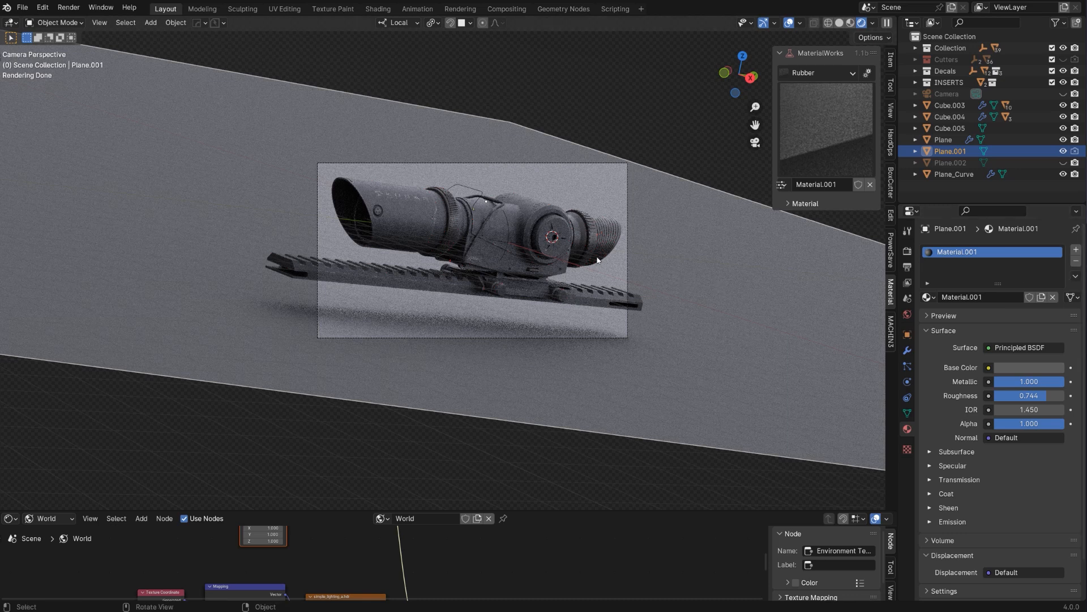
mouse_move(521, 215)
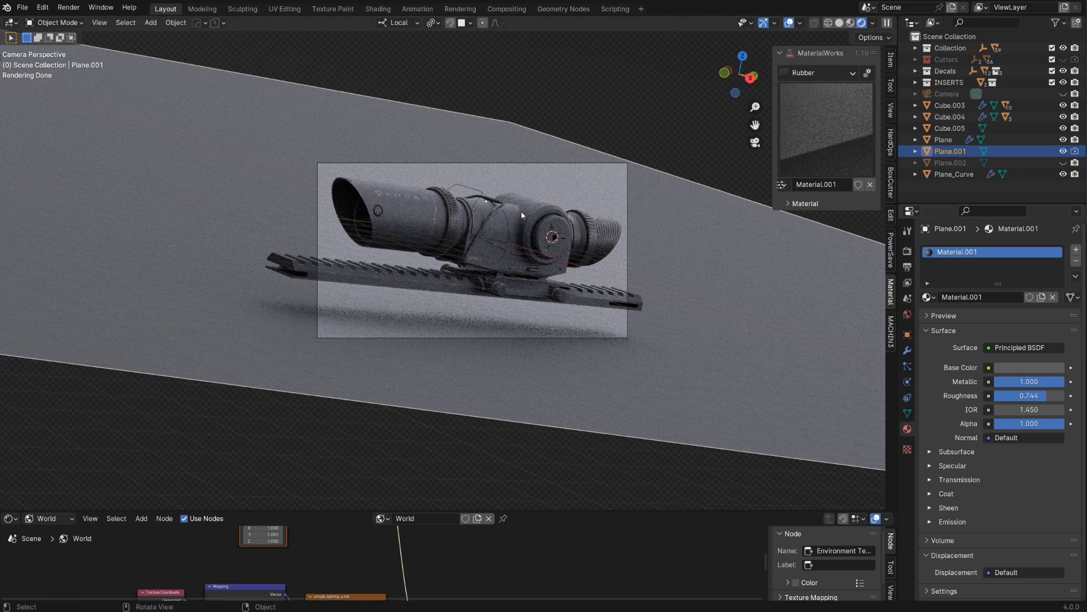
mouse_move(911, 414)
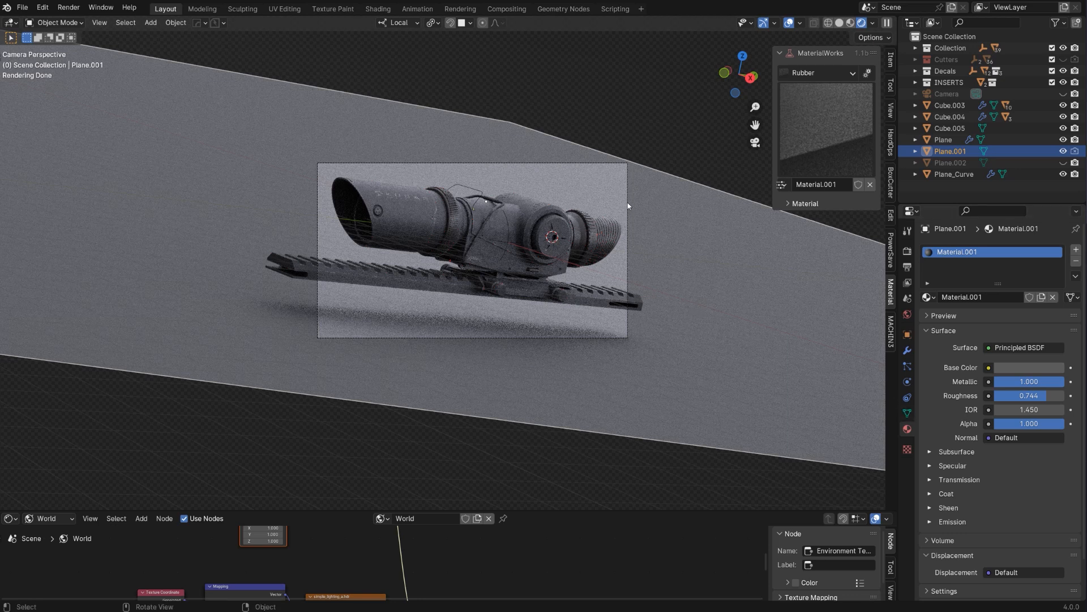
mouse_move(612, 169)
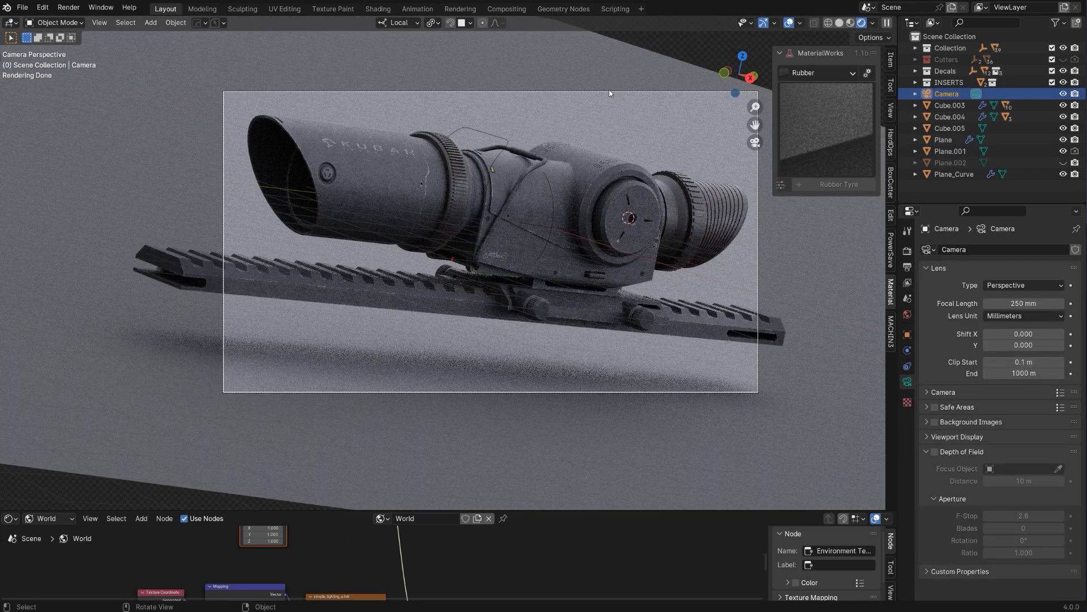
- Enable camera depth of field focused on Cylinder_Plate, with an f-stop of 1.8
click(906, 334)
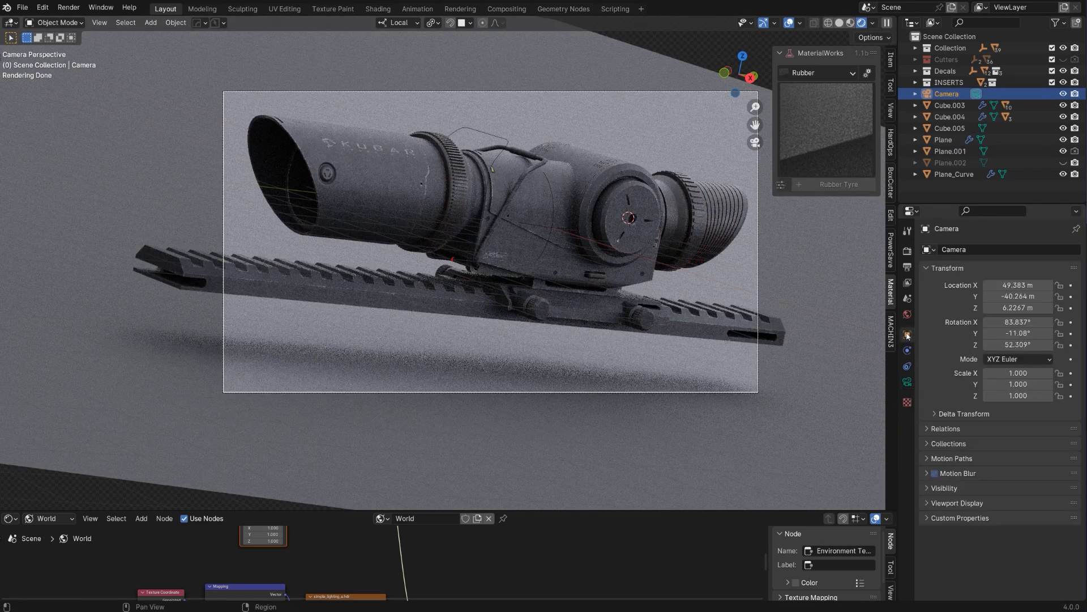
click(906, 350)
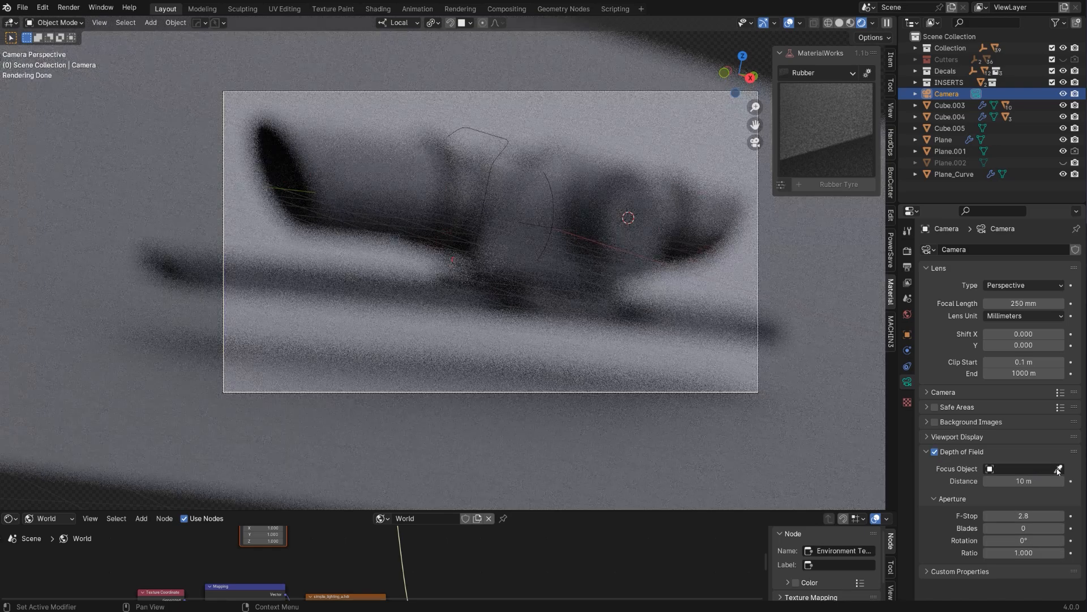
click(1058, 468)
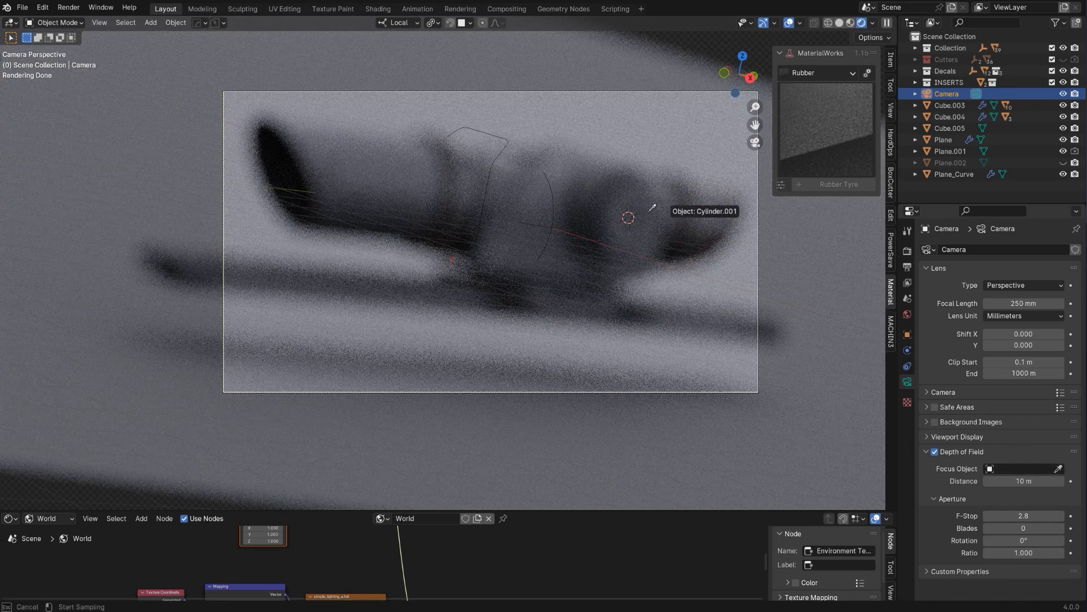
click(1023, 468)
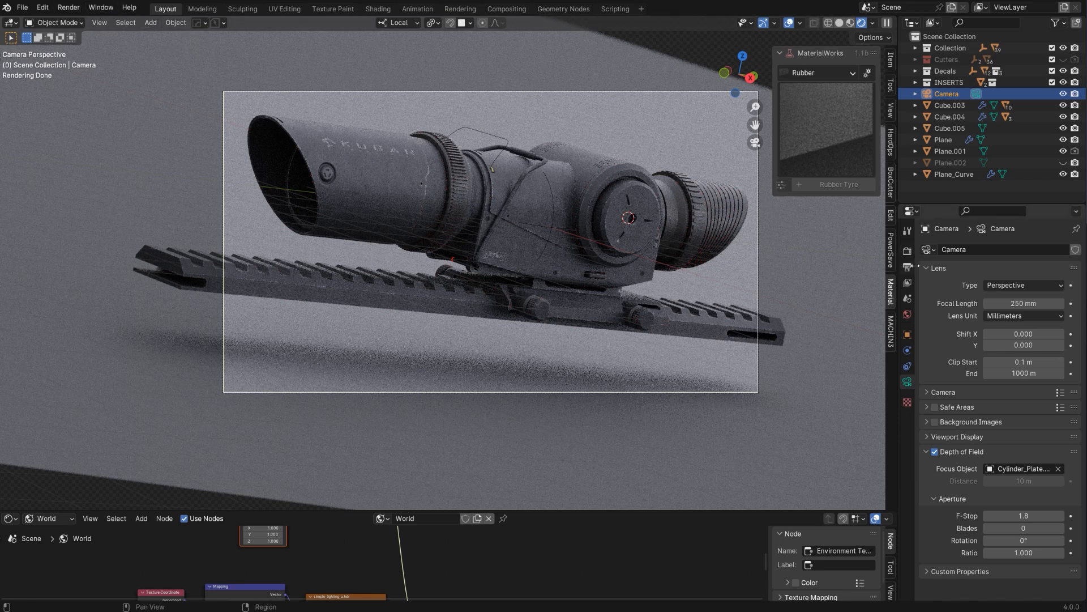
- Set Max Bounces to Total 18, Diffuse and Glossy 16, Transmission and Transparent 12
click(906, 251)
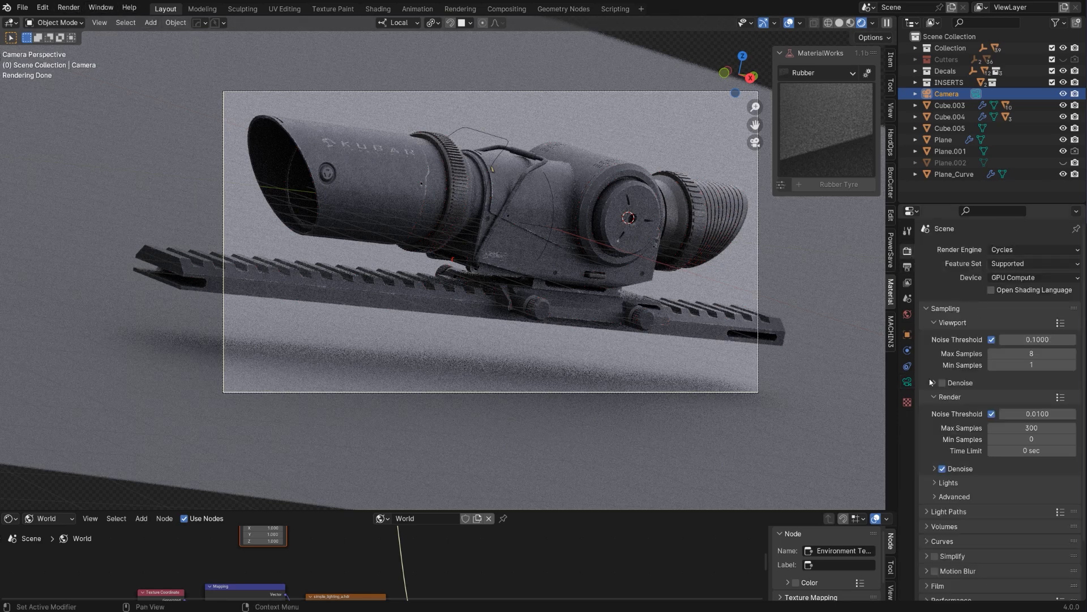
scroll(down, 3)
text(12)
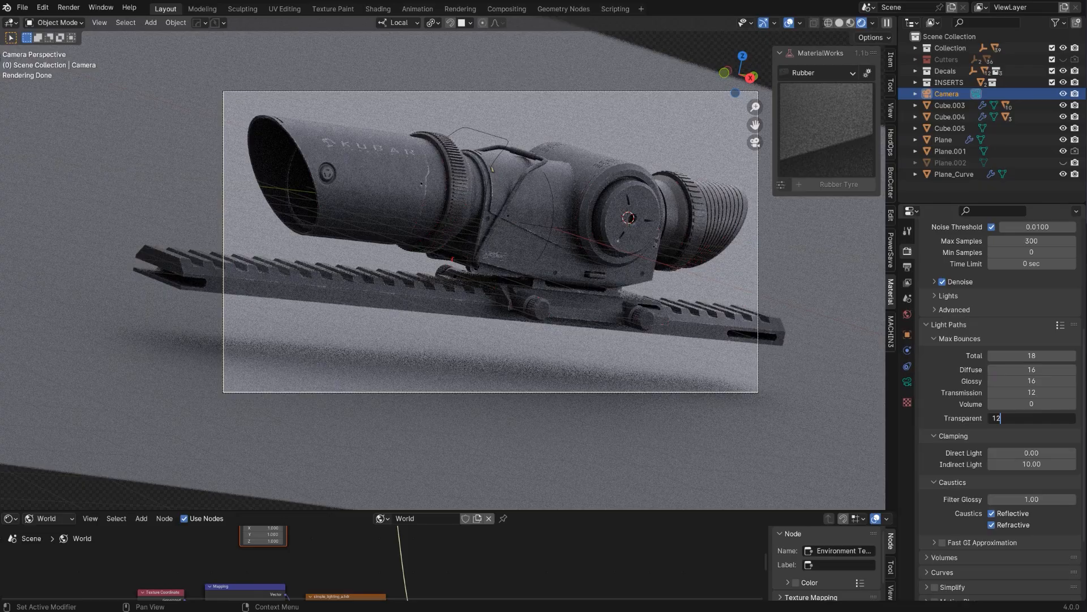
click(68, 7)
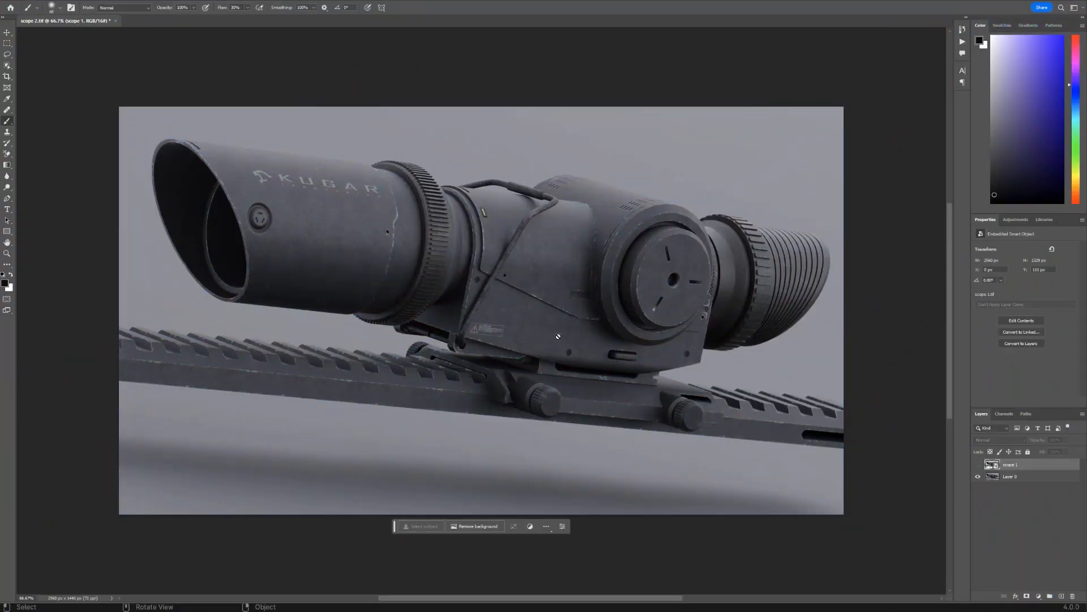
- Hide the scope 1 smart object and duplicate Layer 0 with Ctrl+J
click(976, 464)
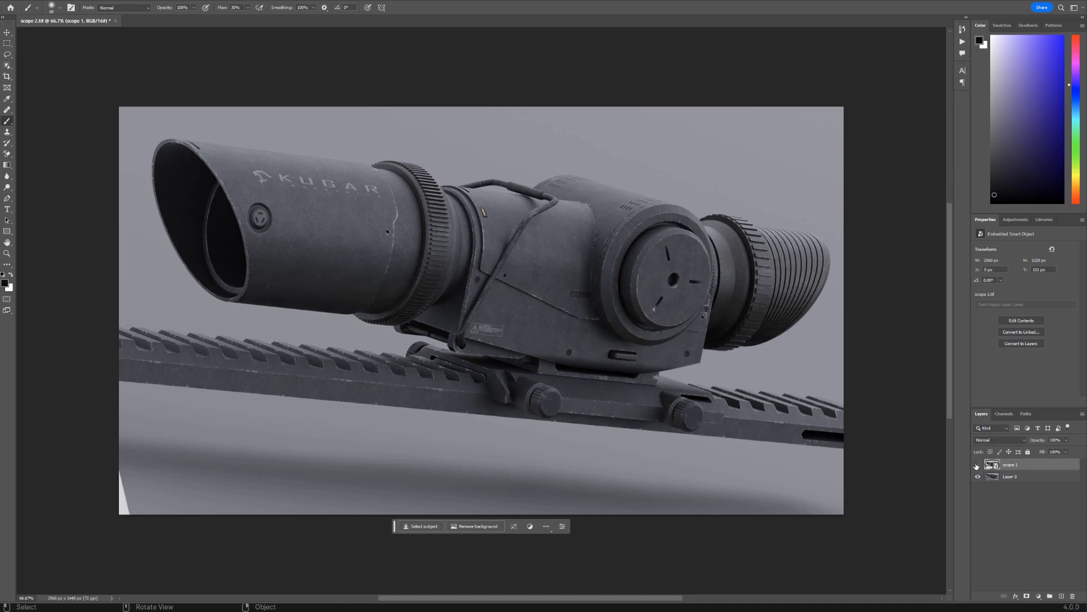
click(1010, 476)
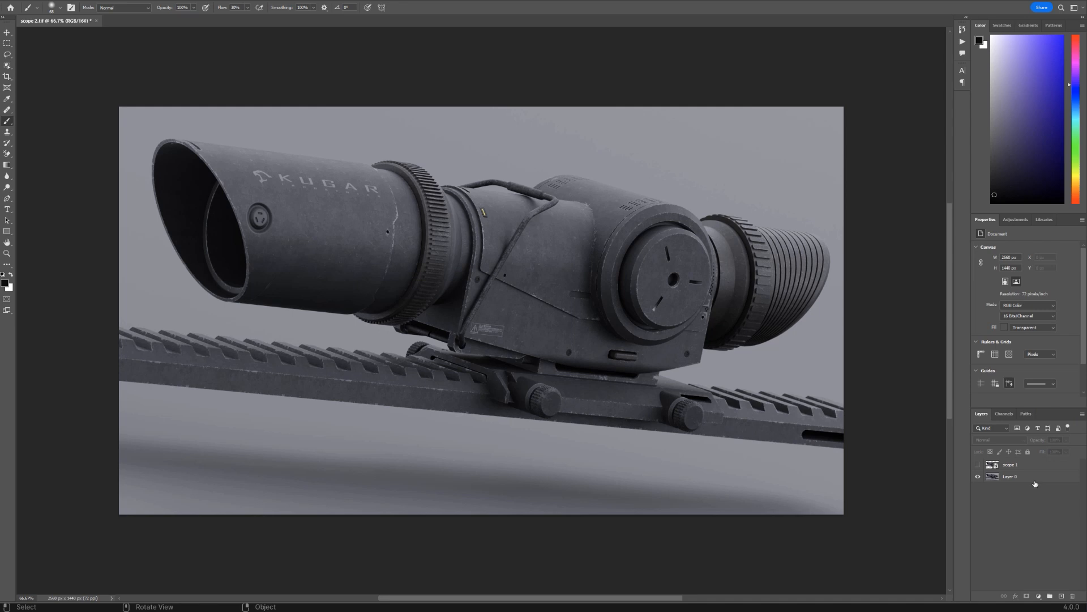
click(1010, 476)
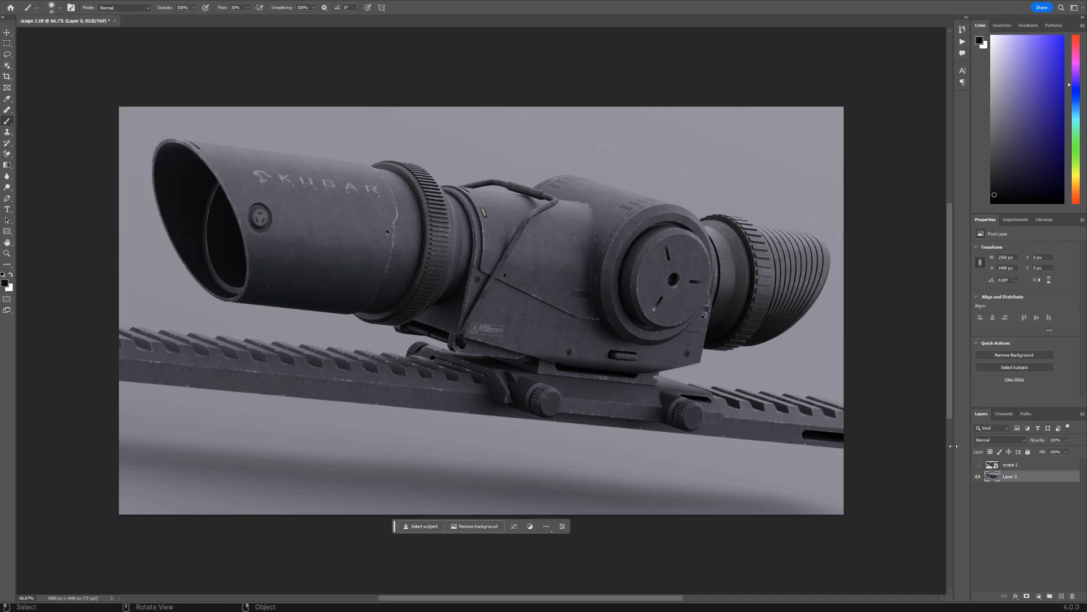
key(ctrl+j)
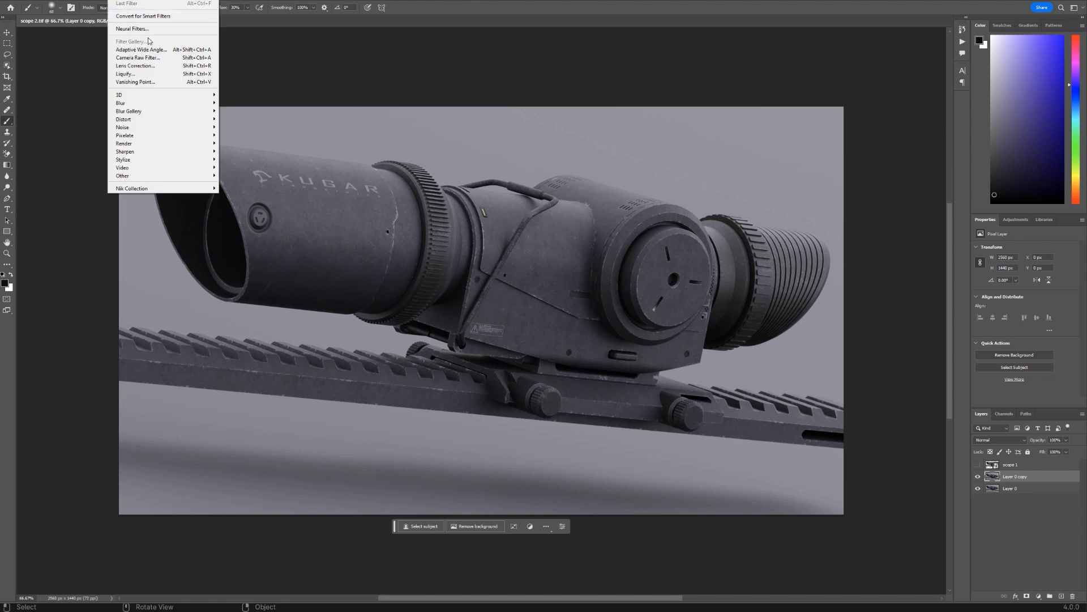
- Raise Clarity to +32 on the duplicated layer using the Camera Raw Filter
click(137, 58)
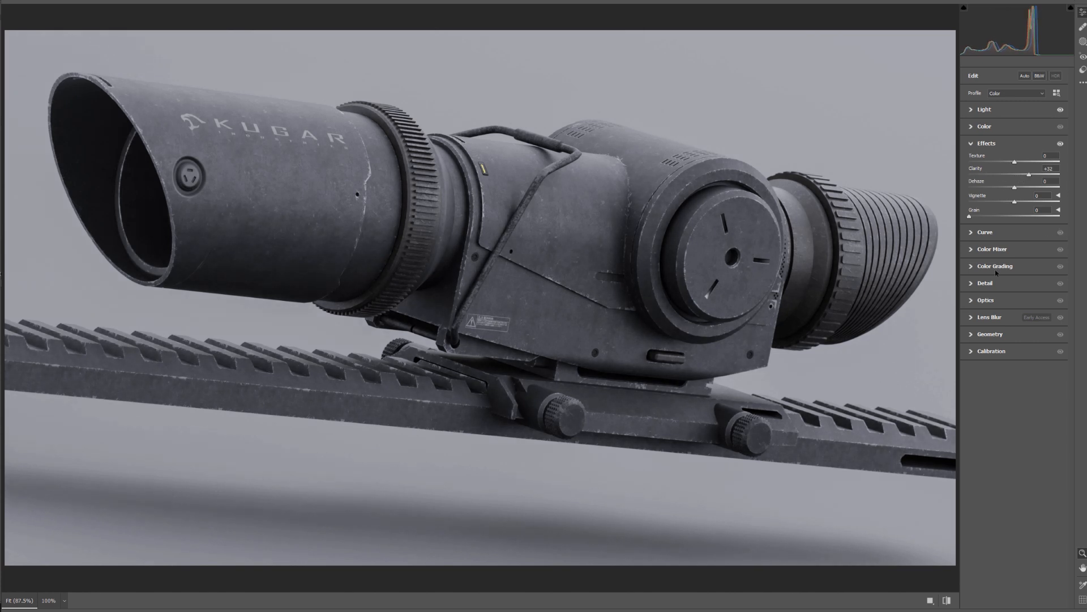
click(984, 109)
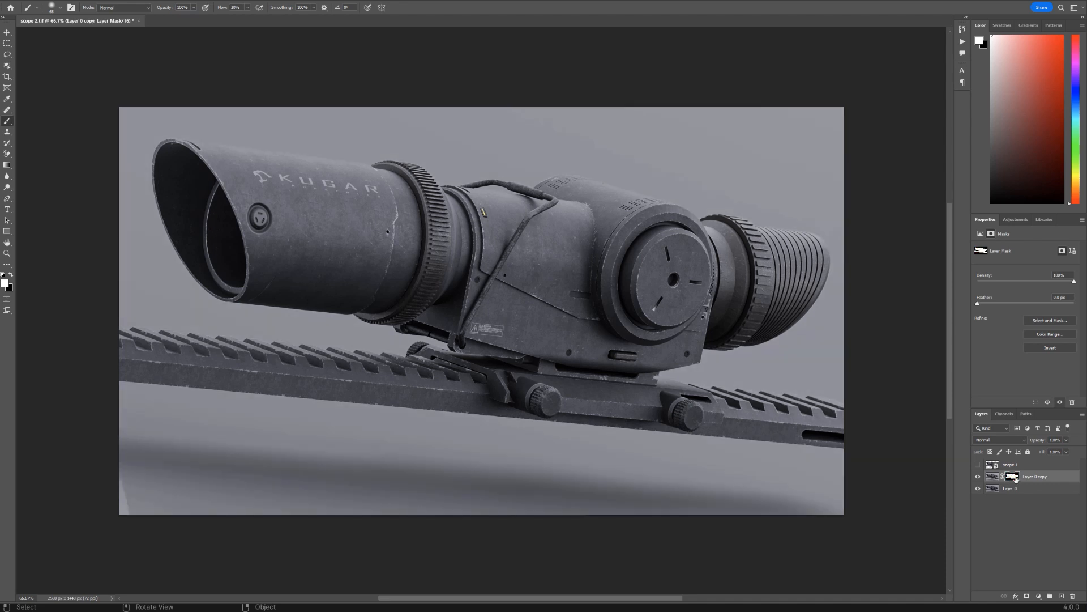
mouse_move(59, 158)
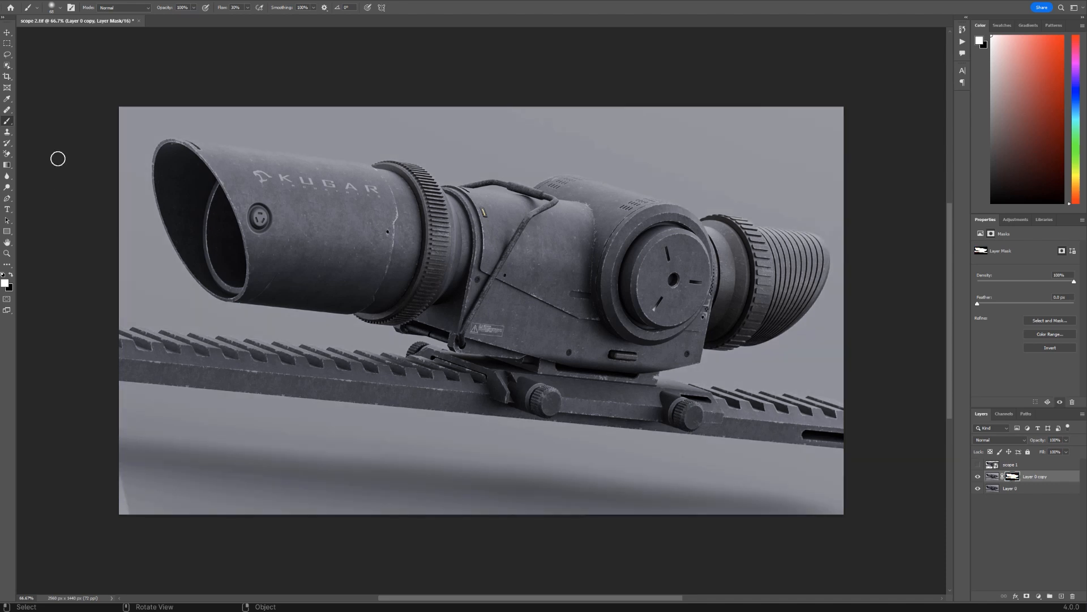
mouse_move(1038, 423)
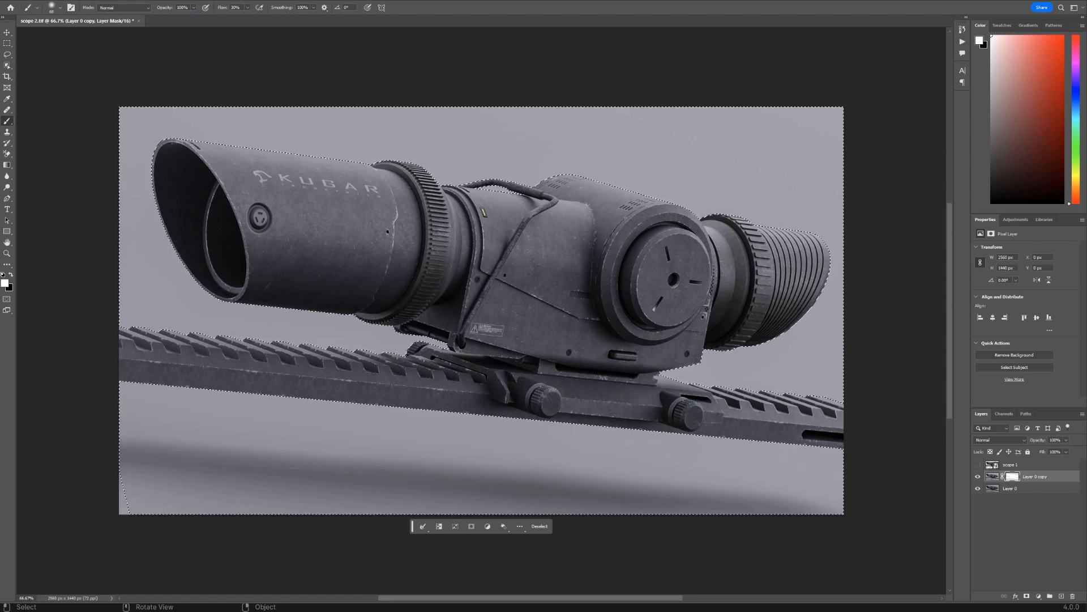
- Add a Curves adjustment limited to the scope's mask selection
click(1014, 219)
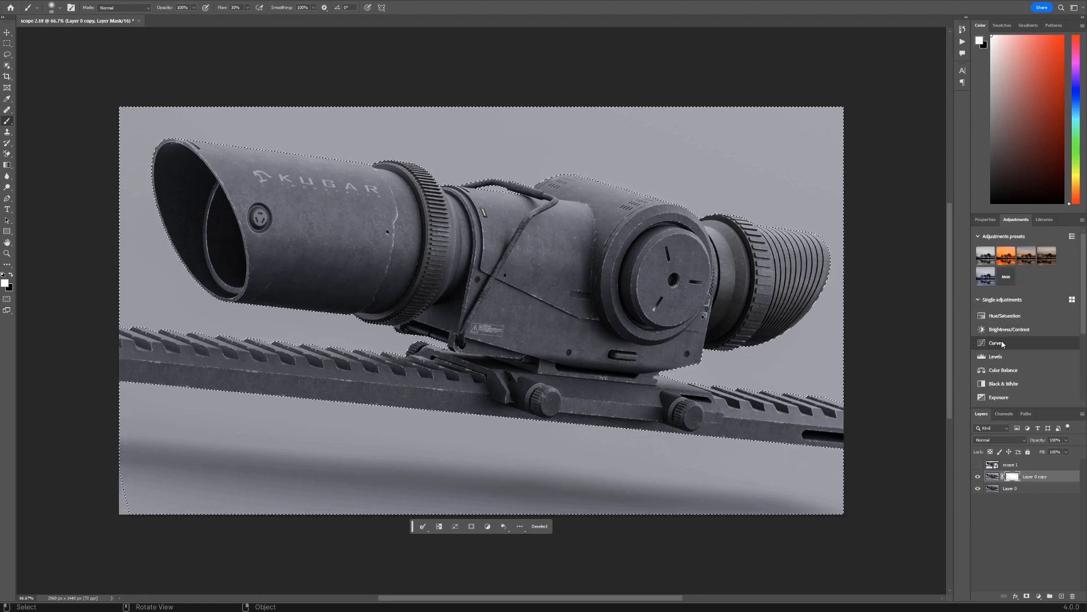
click(995, 343)
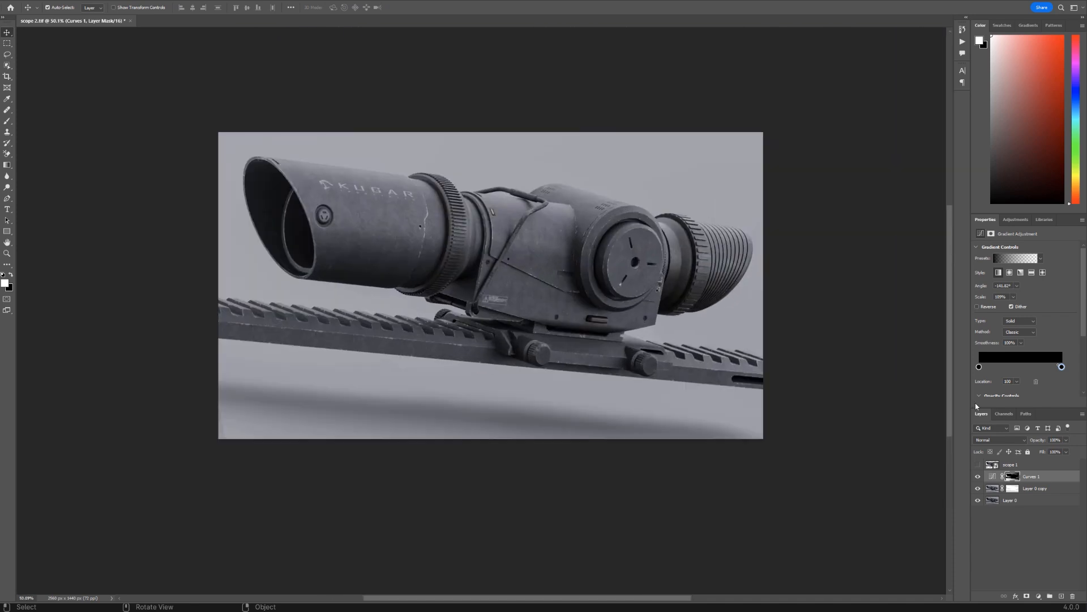
click(1013, 475)
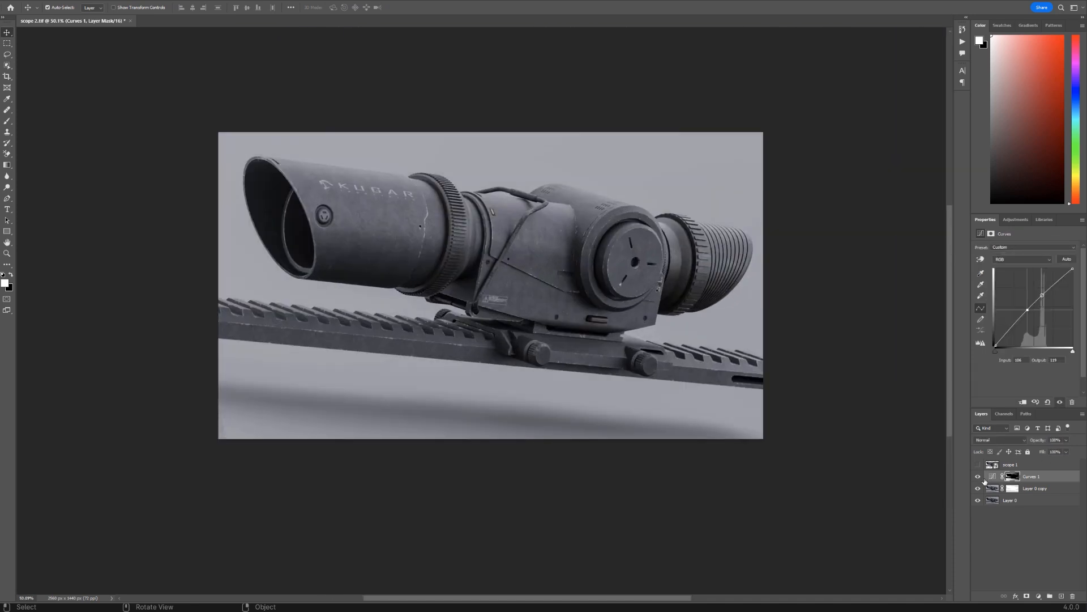
- Compare by toggling Layer 0 copy, then lower its mask density to about 64%
click(978, 488)
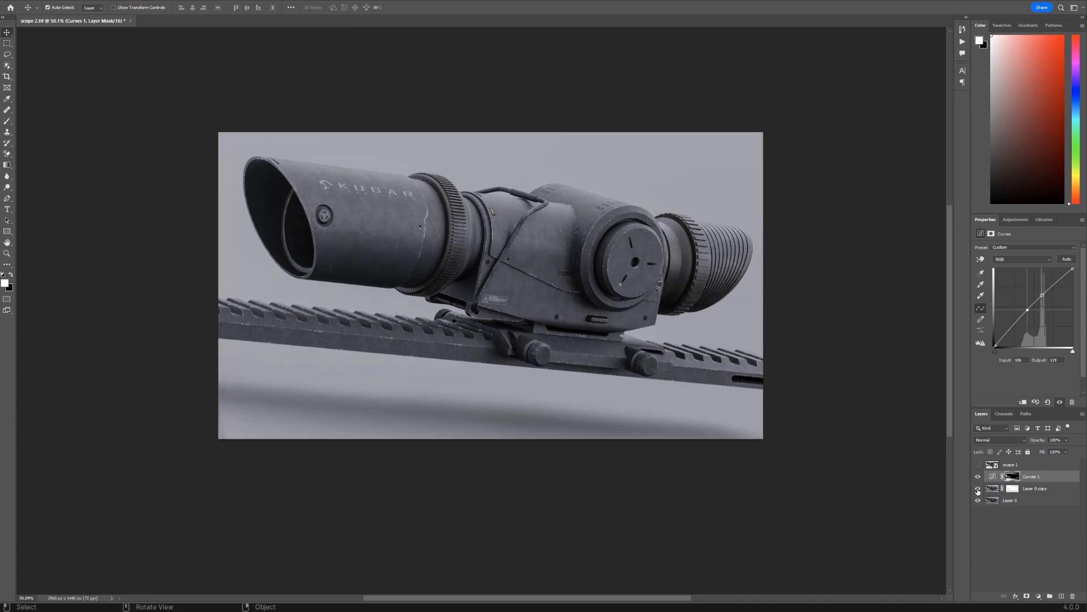
click(1034, 487)
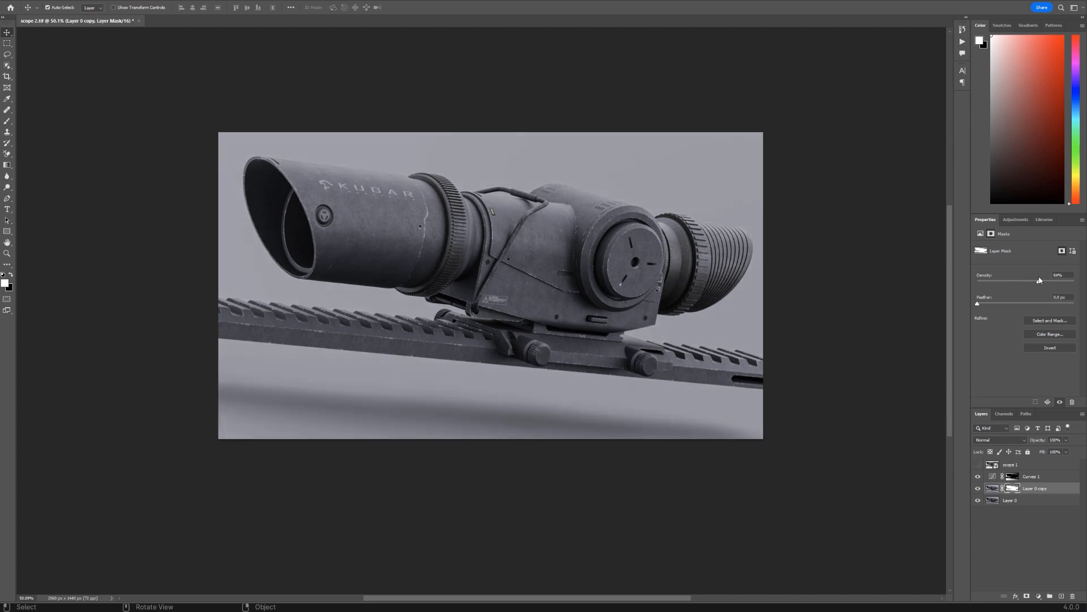
click(1031, 476)
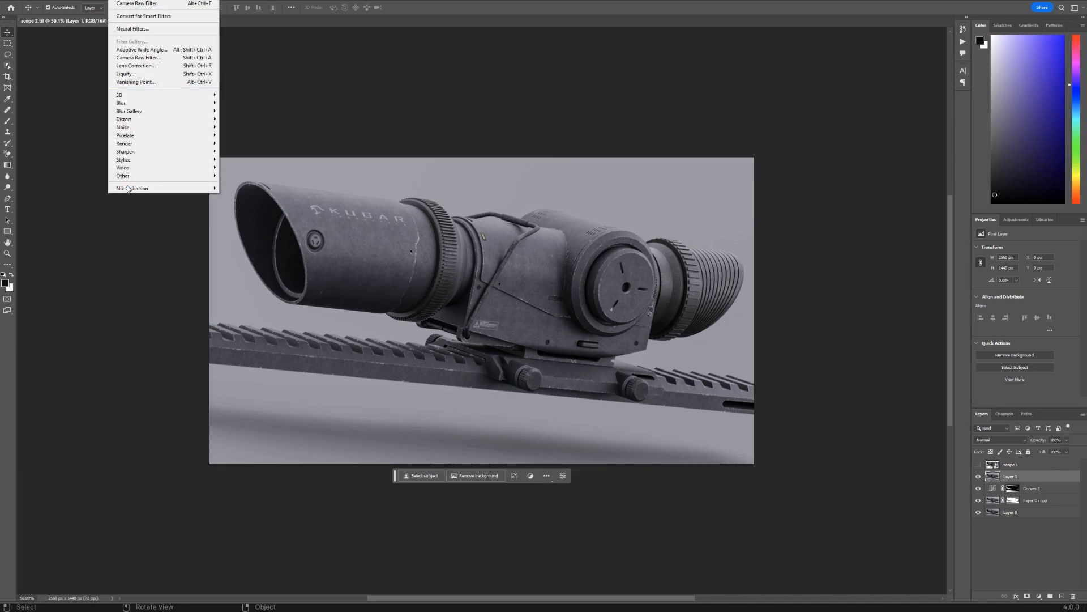
- In Color Efex Pro 4, stack Cross Processing and Film Grain filters
click(132, 188)
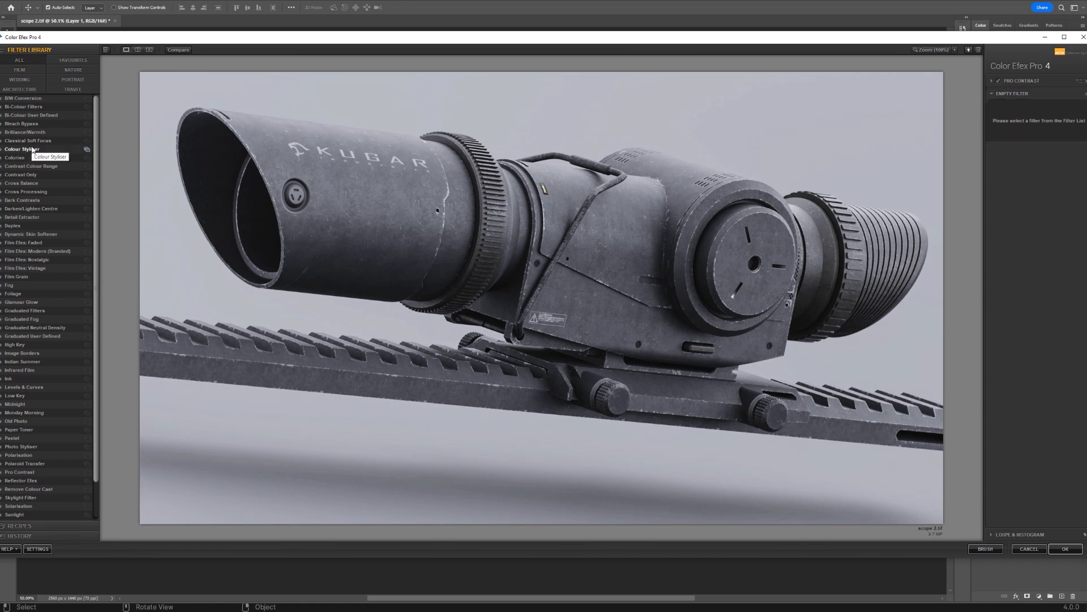
mouse_move(30, 209)
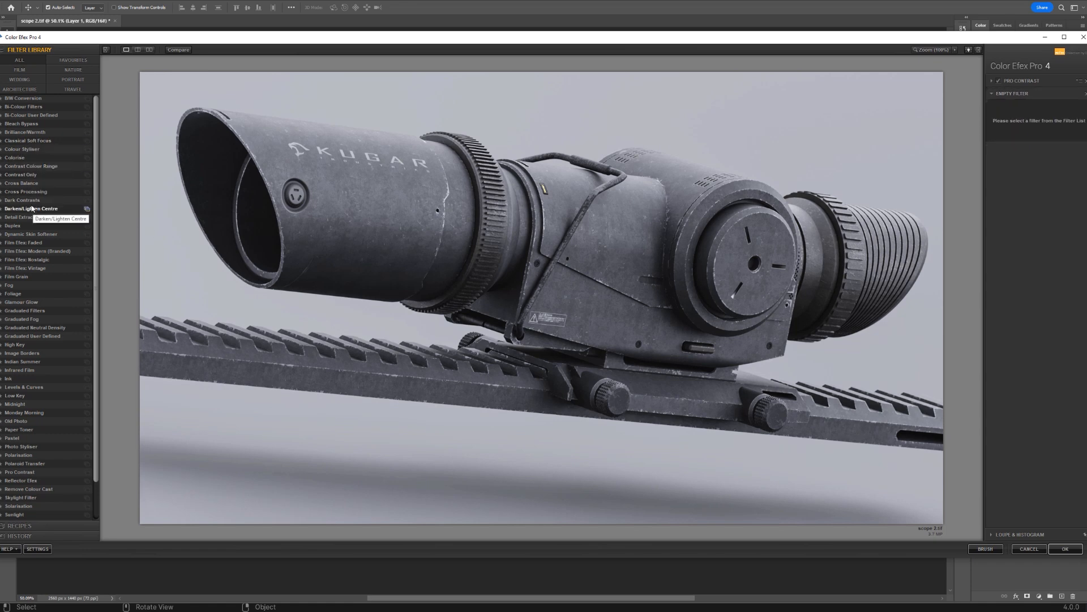
click(25, 192)
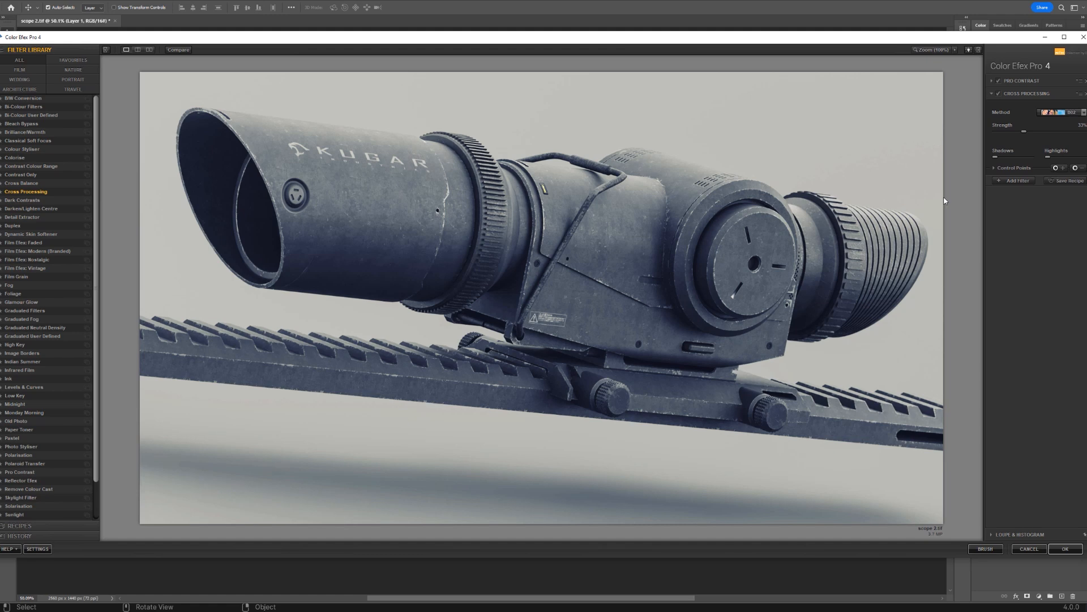
click(1059, 111)
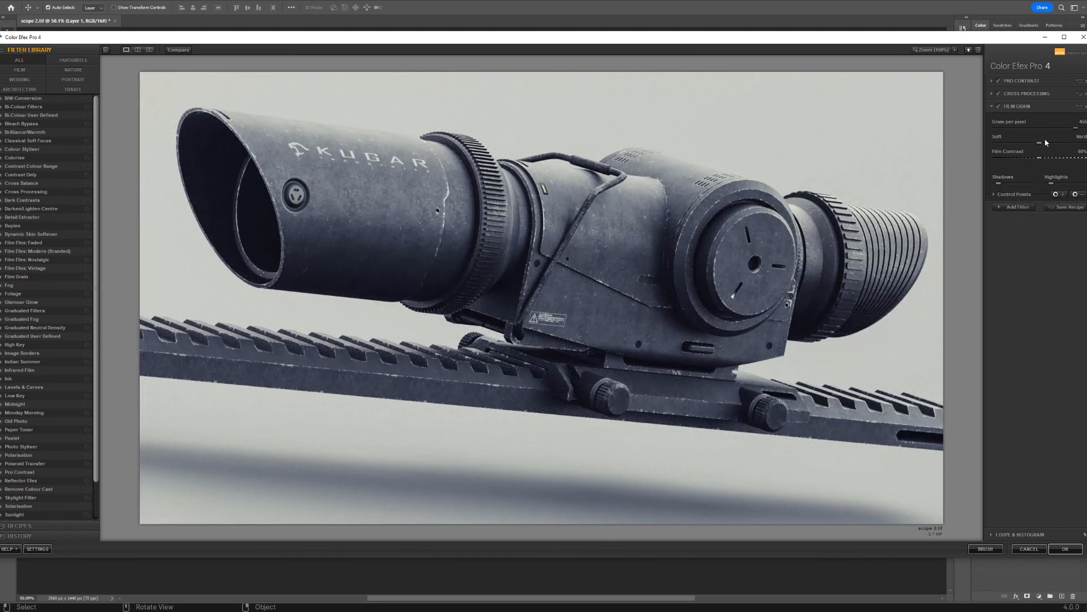
mouse_move(995, 201)
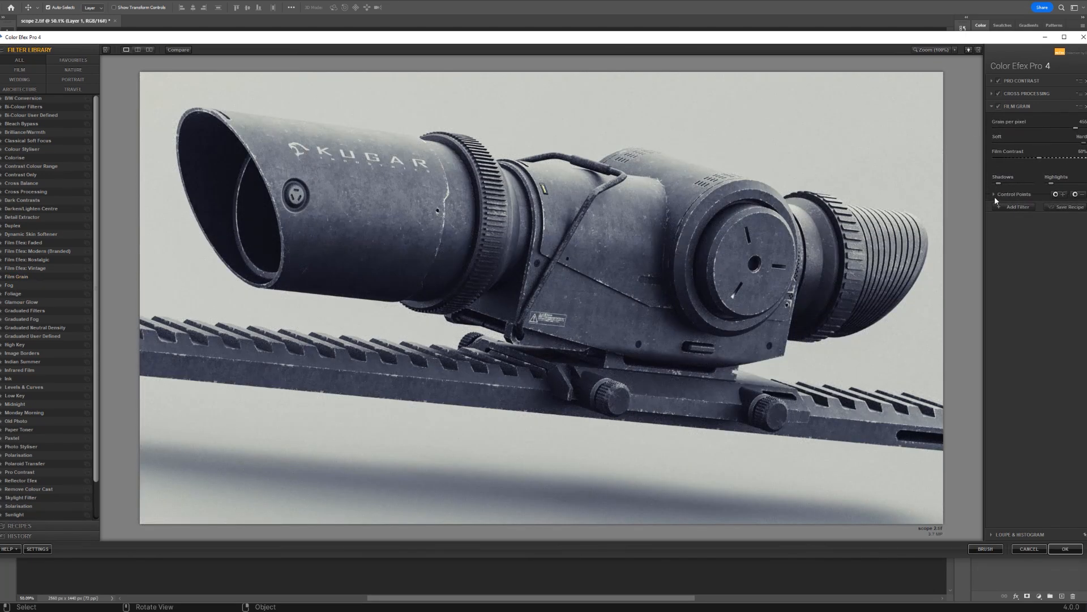
- Adjust the Cross Processing and Film Grain blending opacities, then apply the filter stack
click(994, 194)
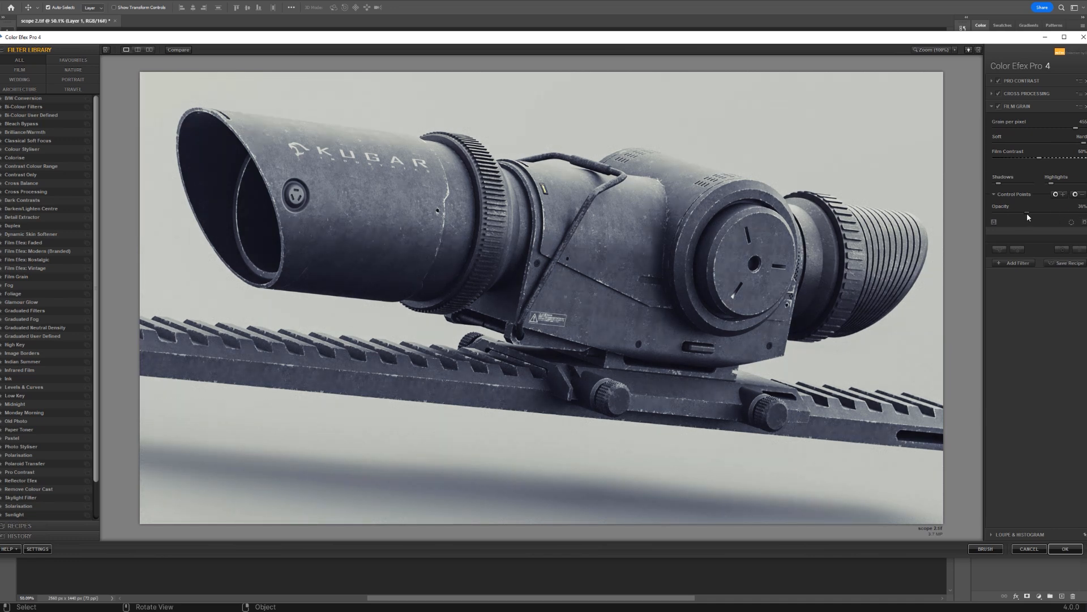
click(991, 106)
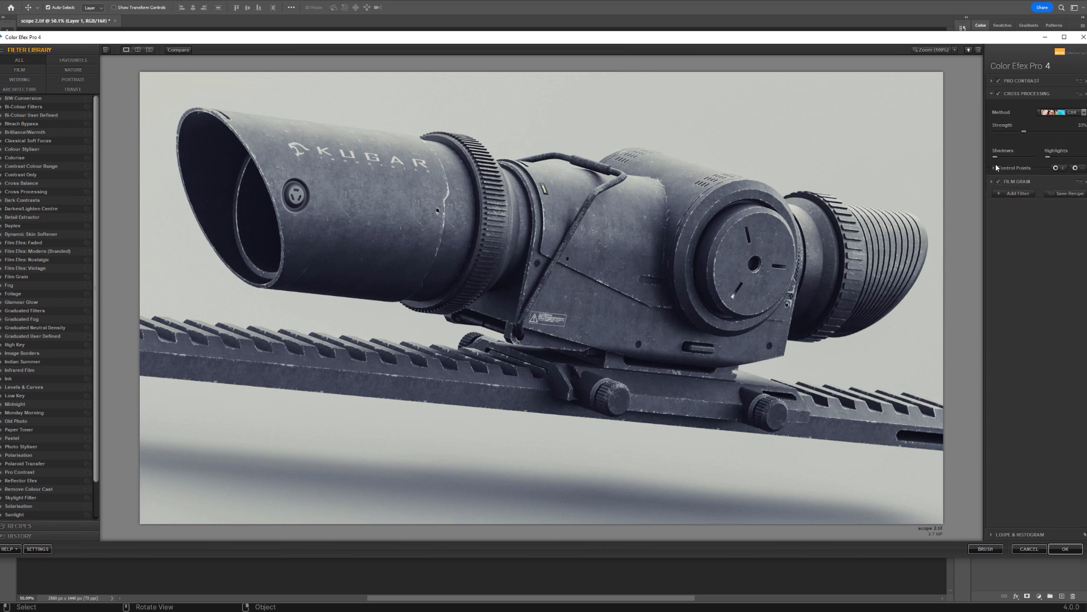
click(998, 167)
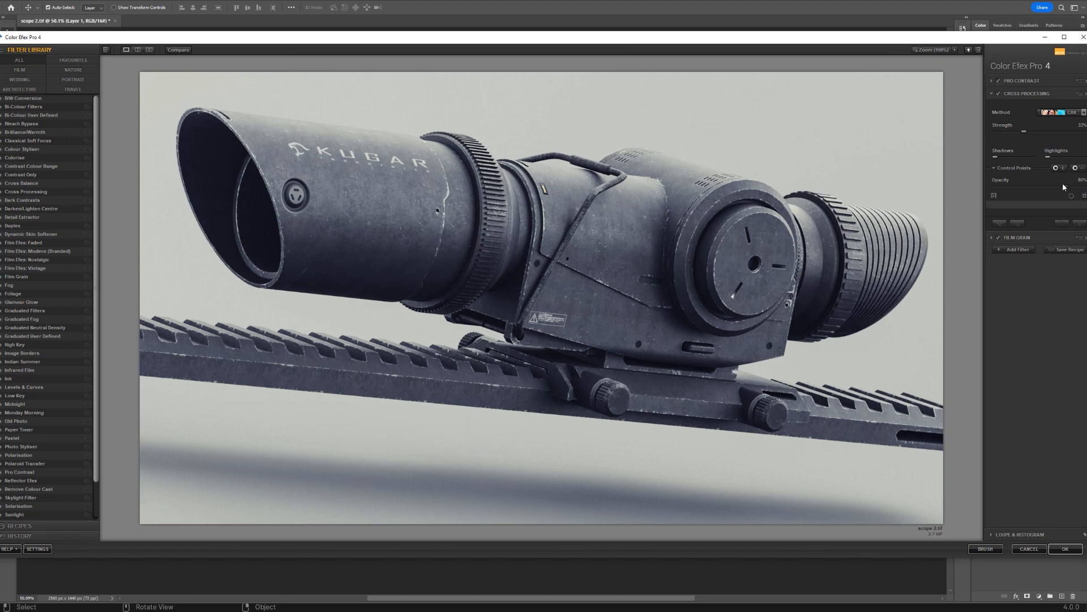
mouse_move(994, 249)
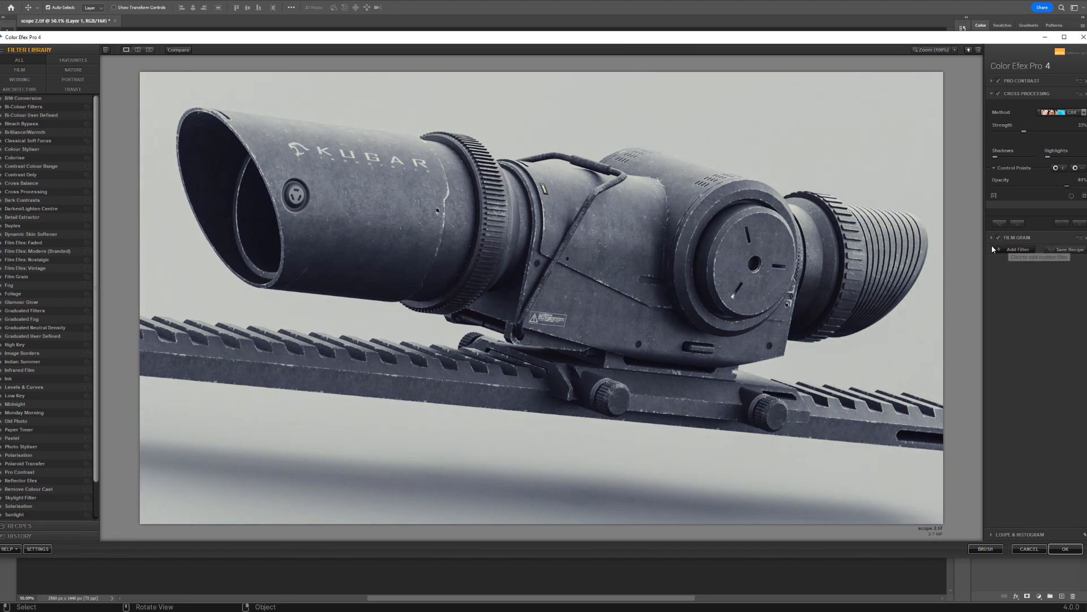
click(1016, 106)
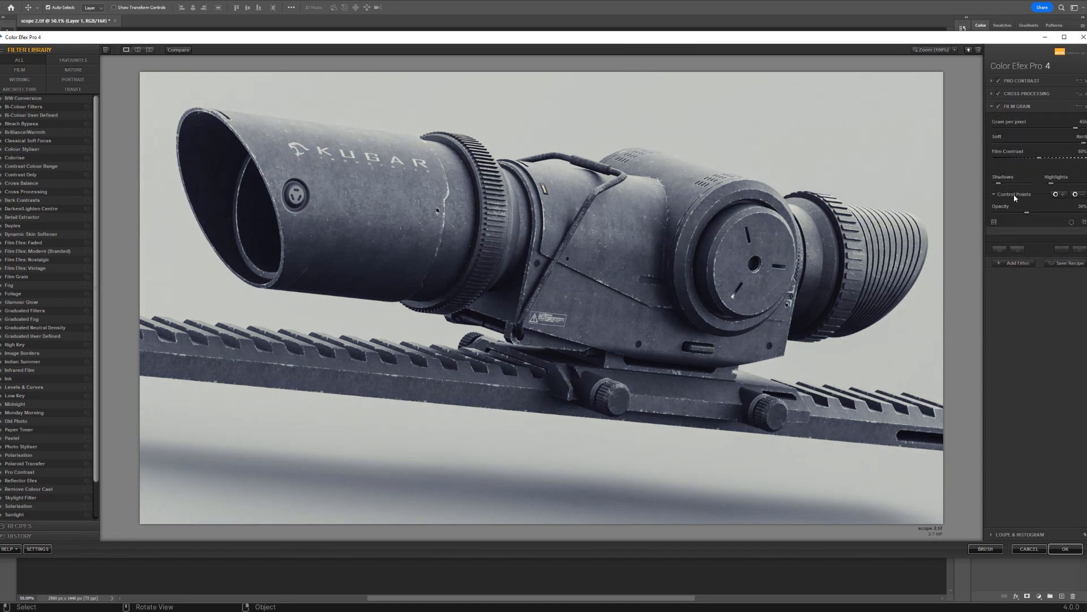
click(1026, 81)
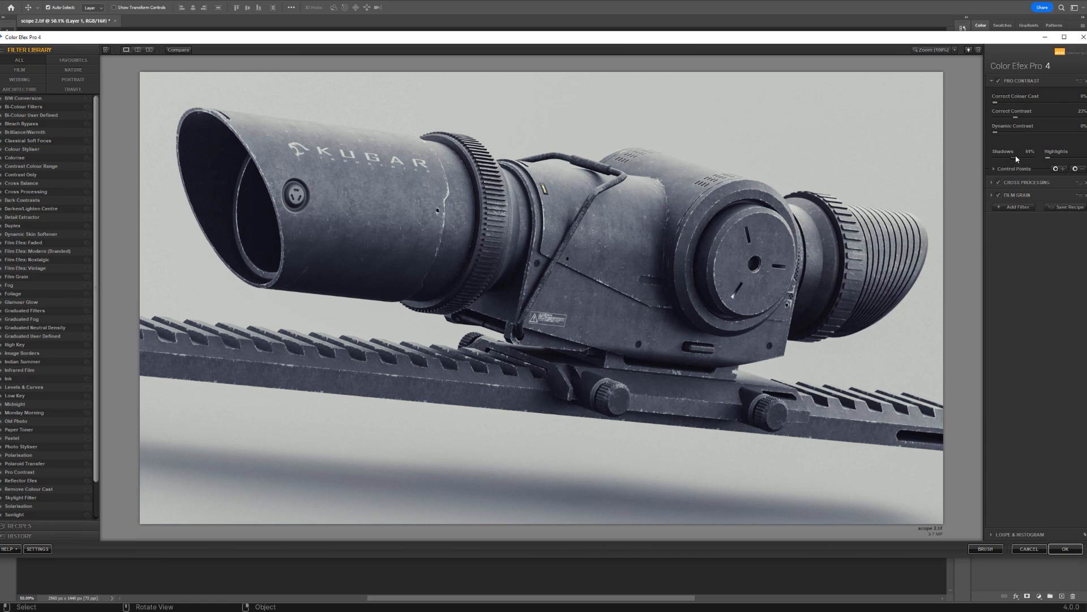
click(1063, 549)
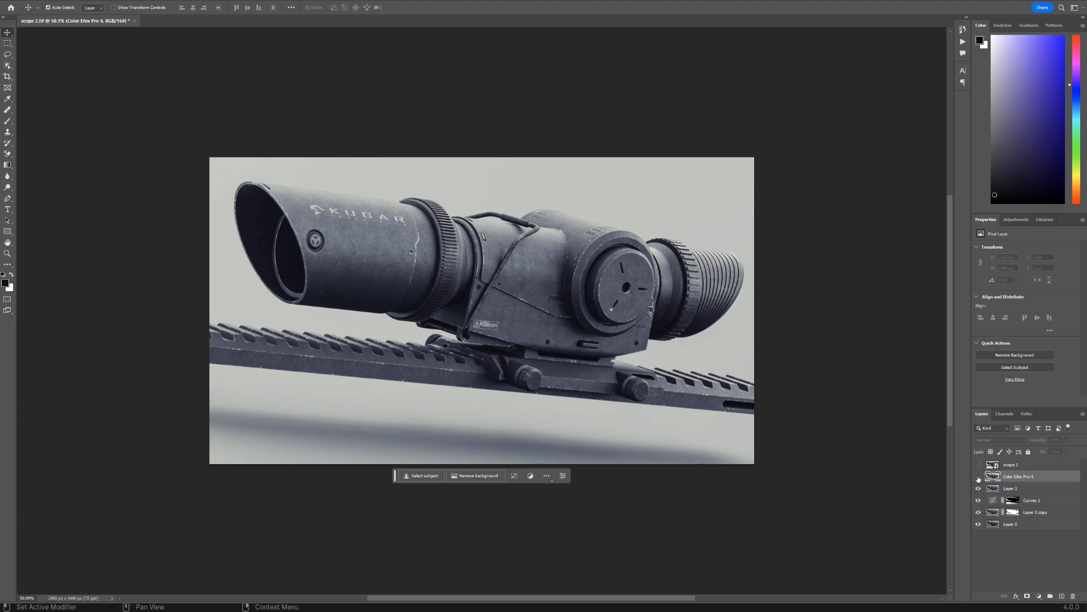
- Toggle the Color Efex Pro 4 layer's visibility to compare before and after
click(1019, 476)
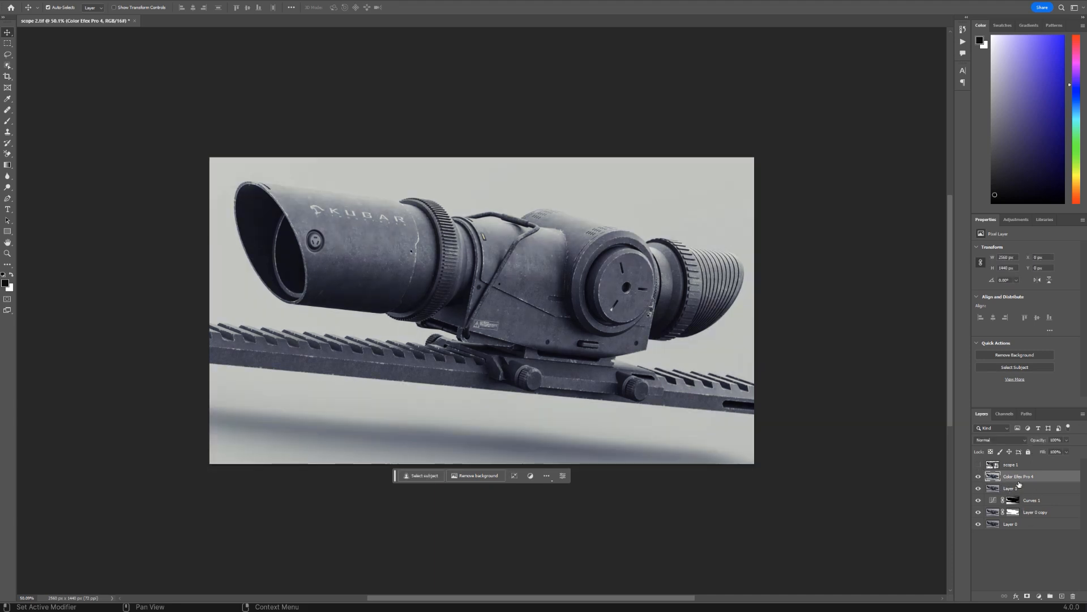
click(423, 475)
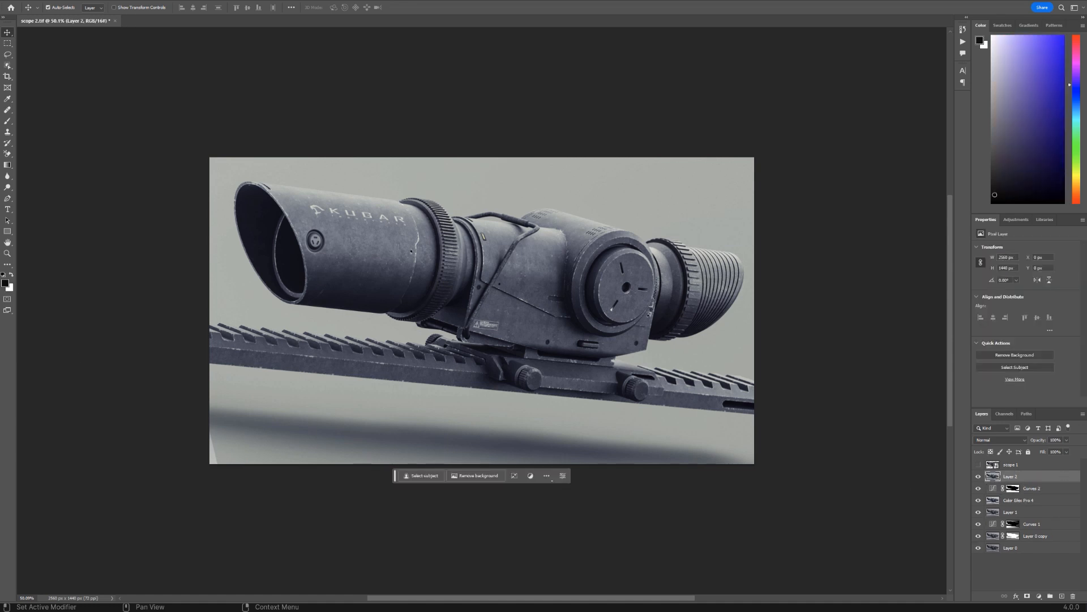
click(7, 44)
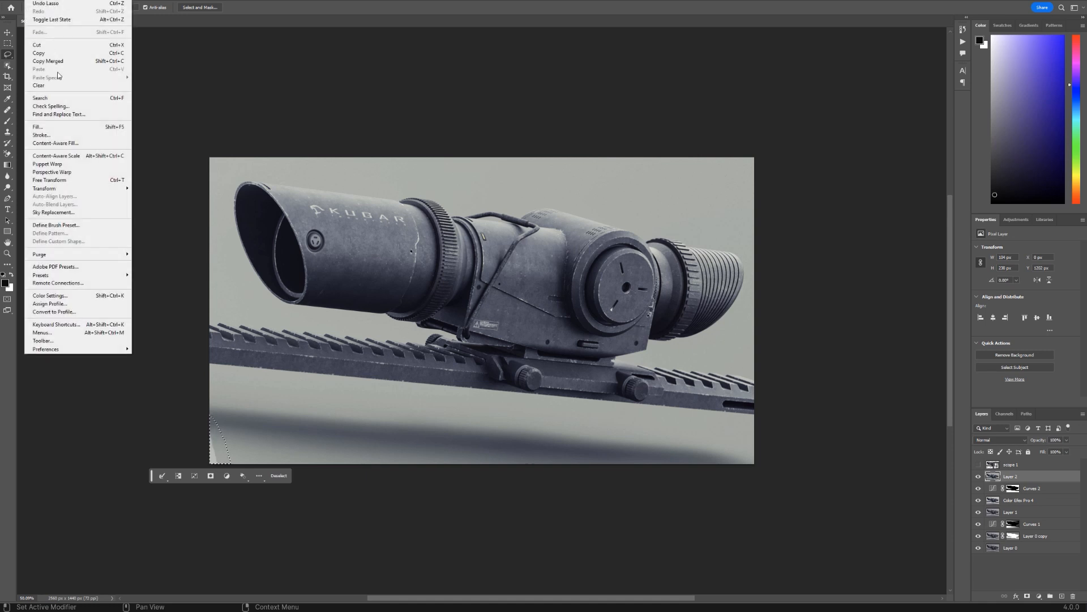
- Patch the bottom-left corner with Content-Aware Fill on a new layer and save as TIFF
click(55, 143)
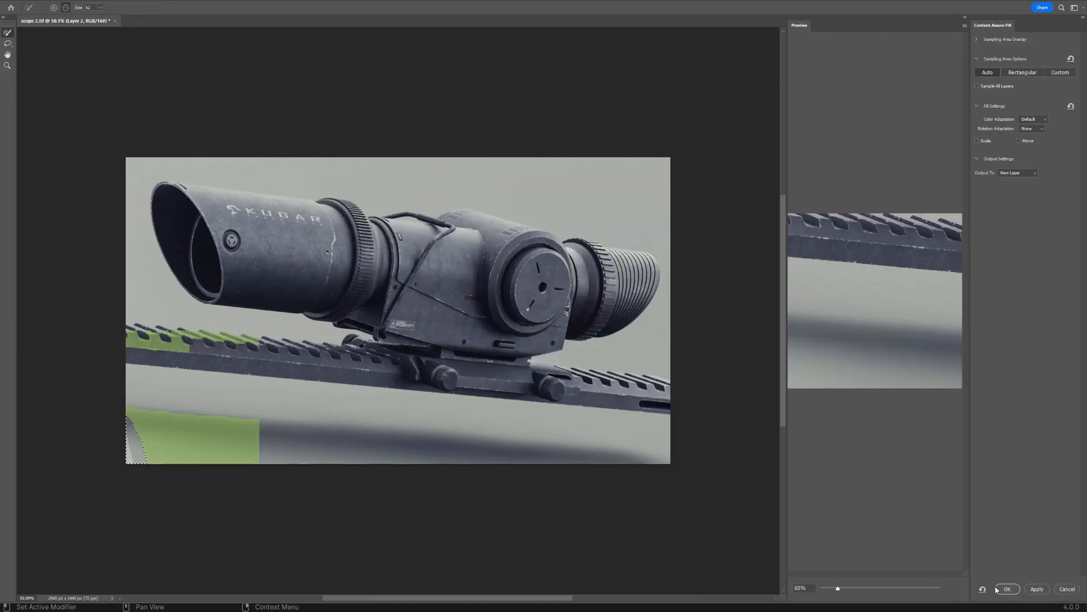
click(1007, 589)
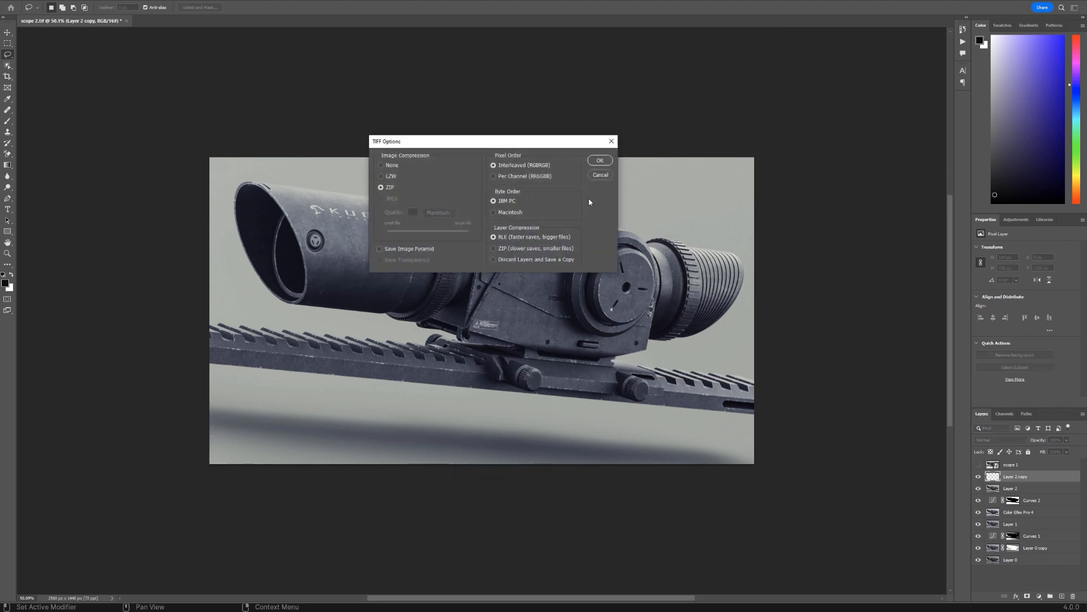
click(599, 160)
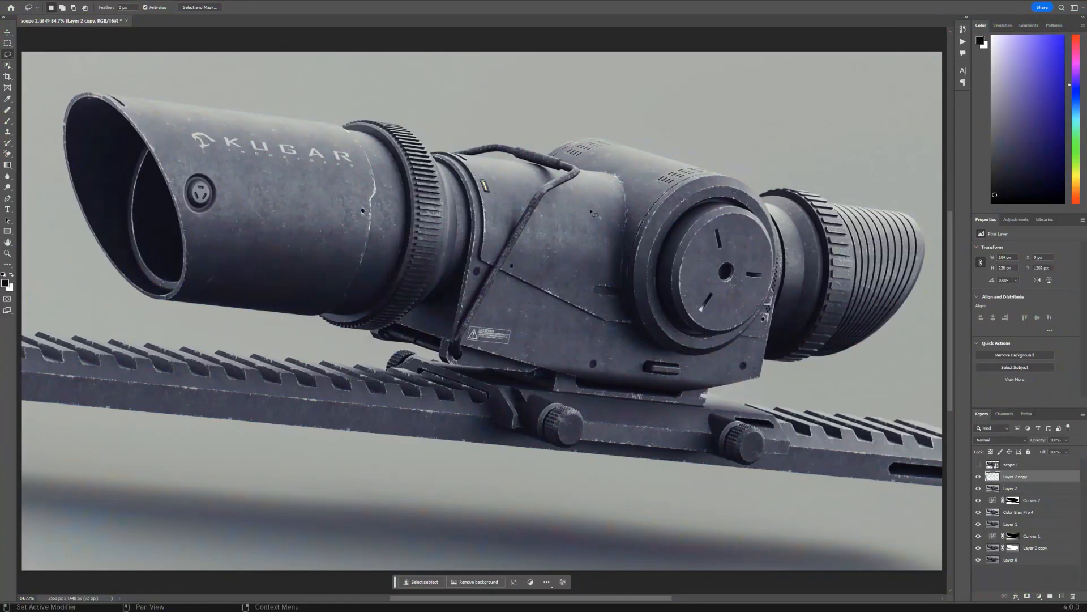